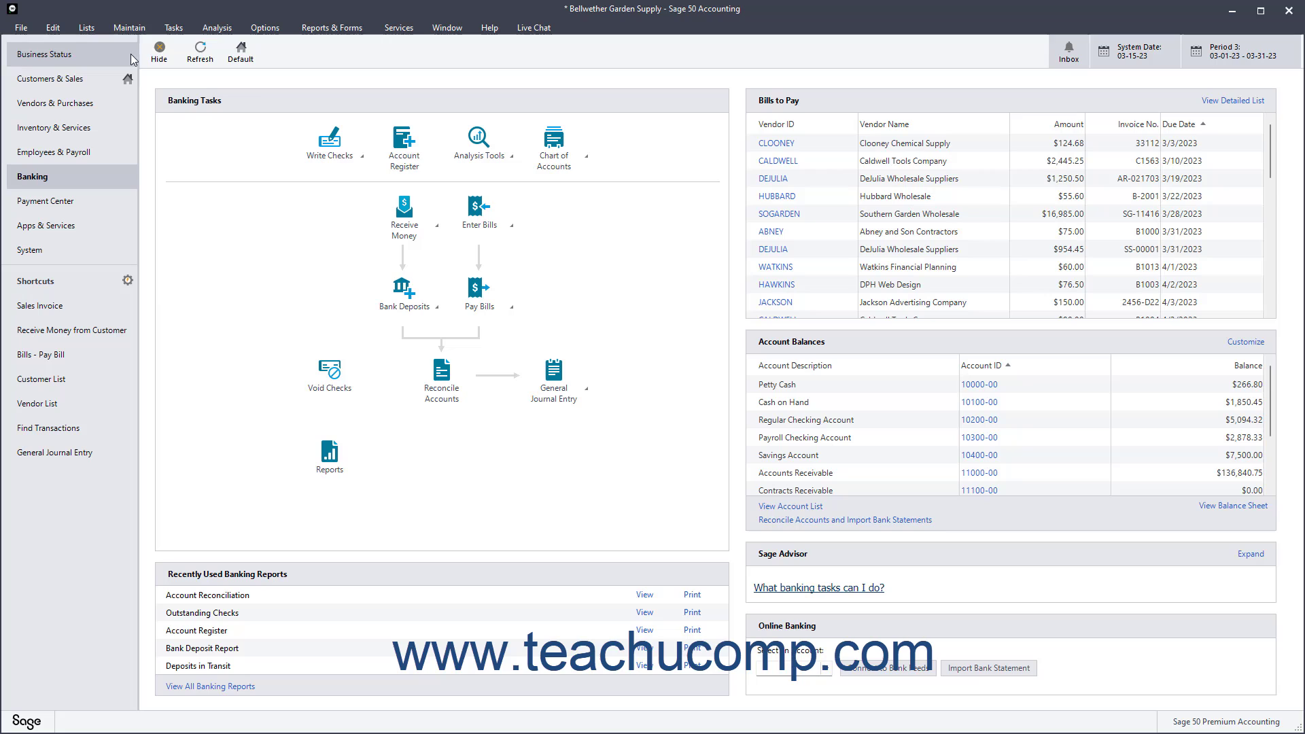
# - Bring up a blank job record in the Maintain Jobs window
pyautogui.click(129, 27)
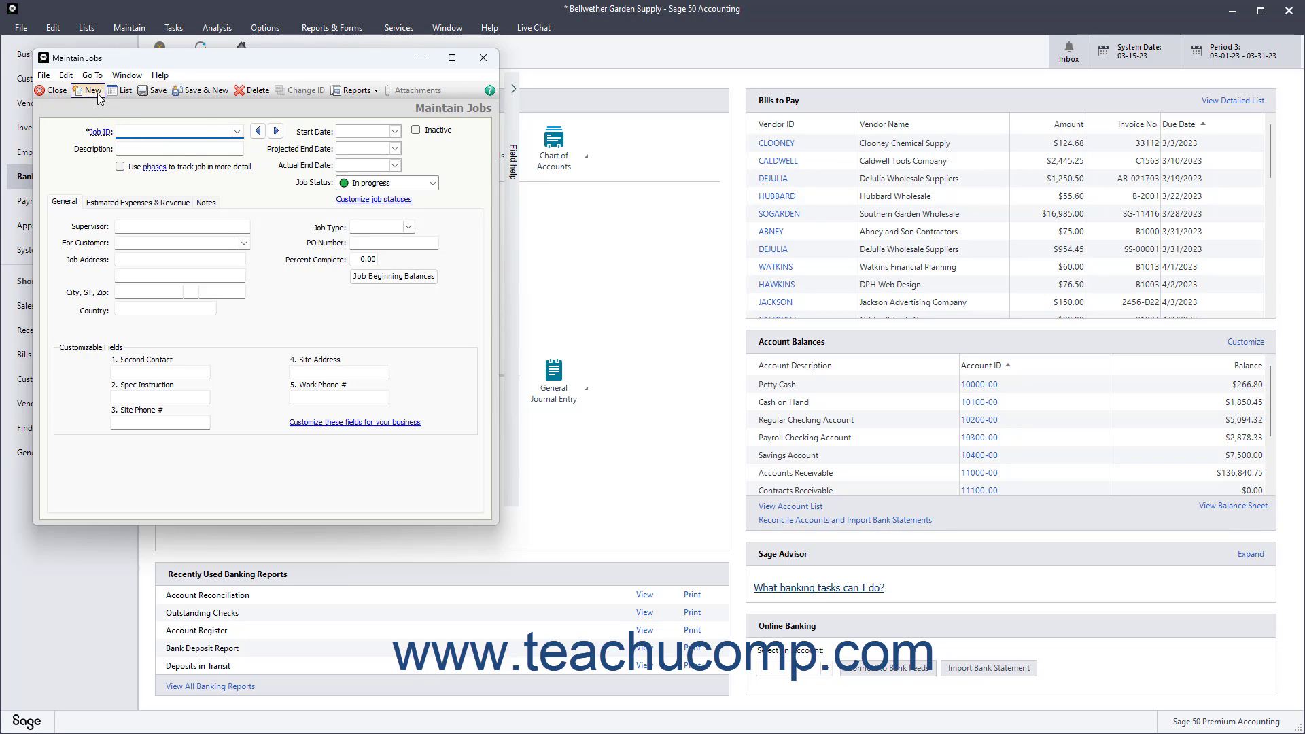
pyautogui.moveTo(87, 91)
pyautogui.write('K')
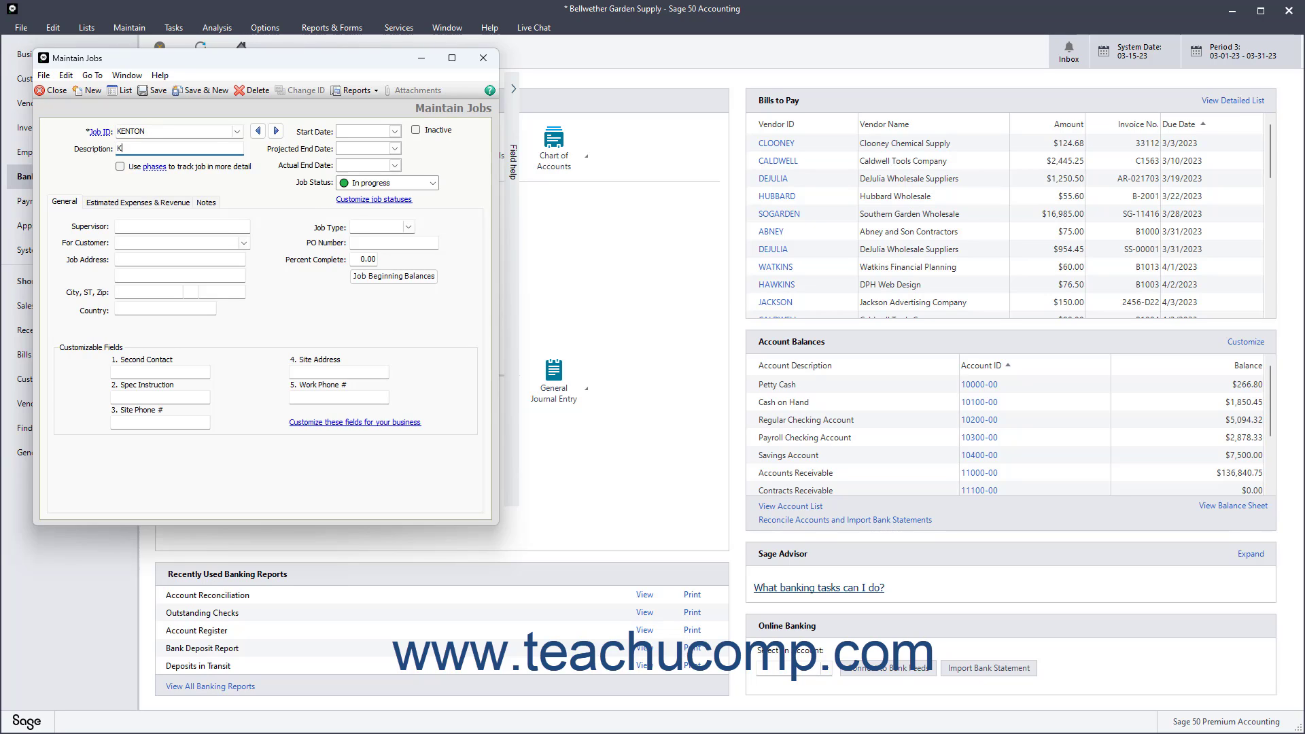
# - Describe job KENTON as Kenton Clubhouse Landscaping starting Mar 15, 2023
pyautogui.write('enton Clubhouse Landscaping')
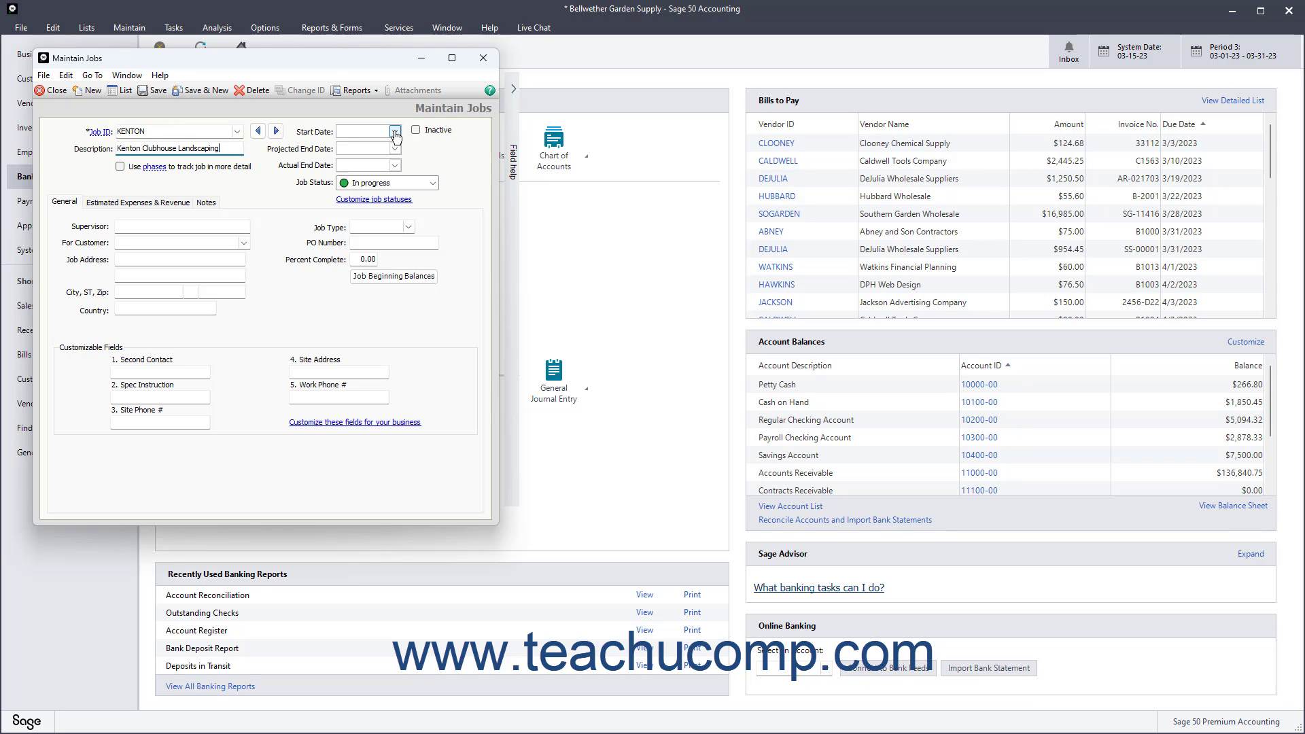
pyautogui.click(394, 131)
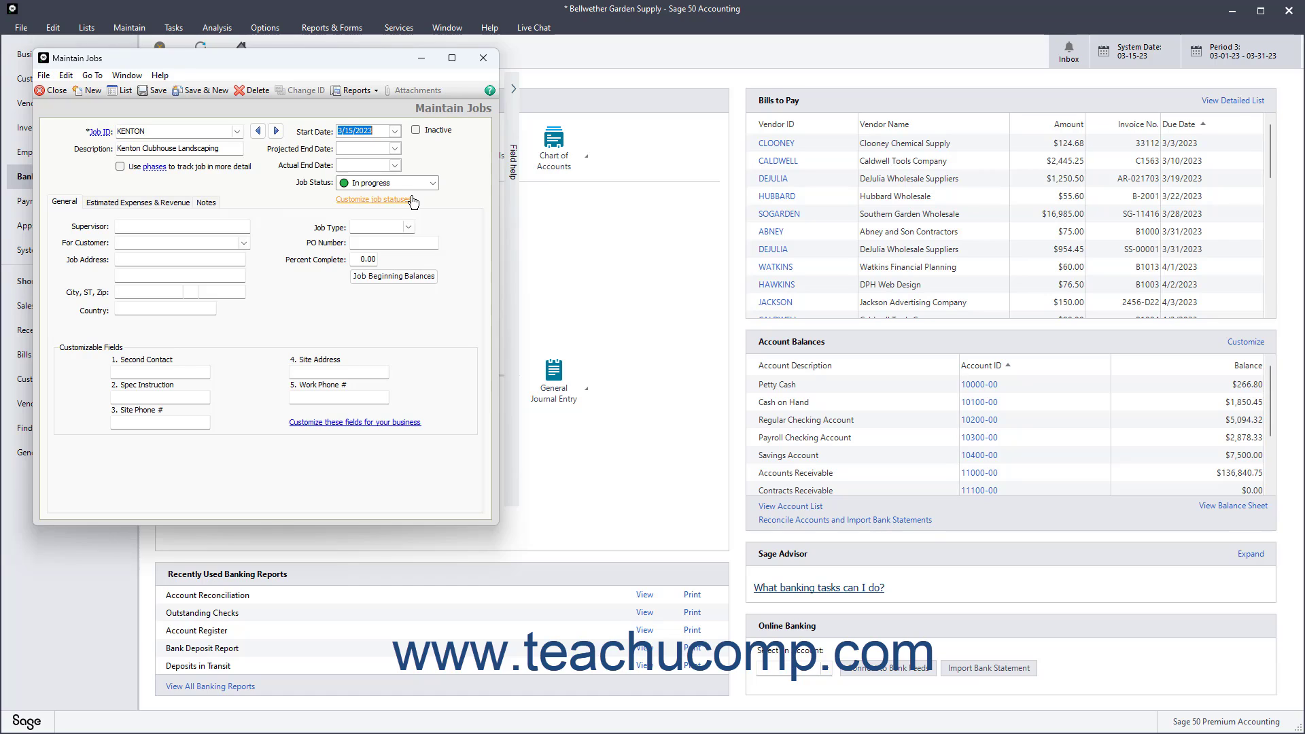
pyautogui.moveTo(403, 172)
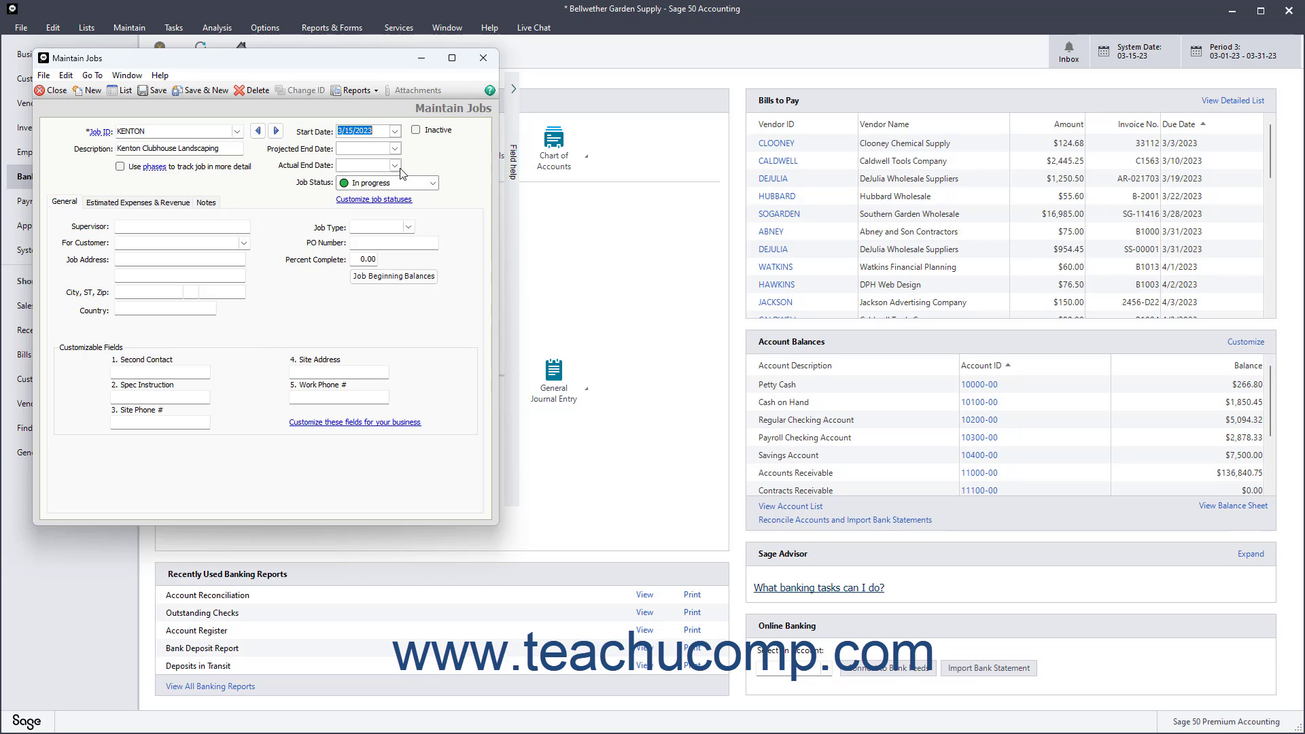
# - Set the projected end date to Mar 31, 2023 from the calendar
pyautogui.click(393, 131)
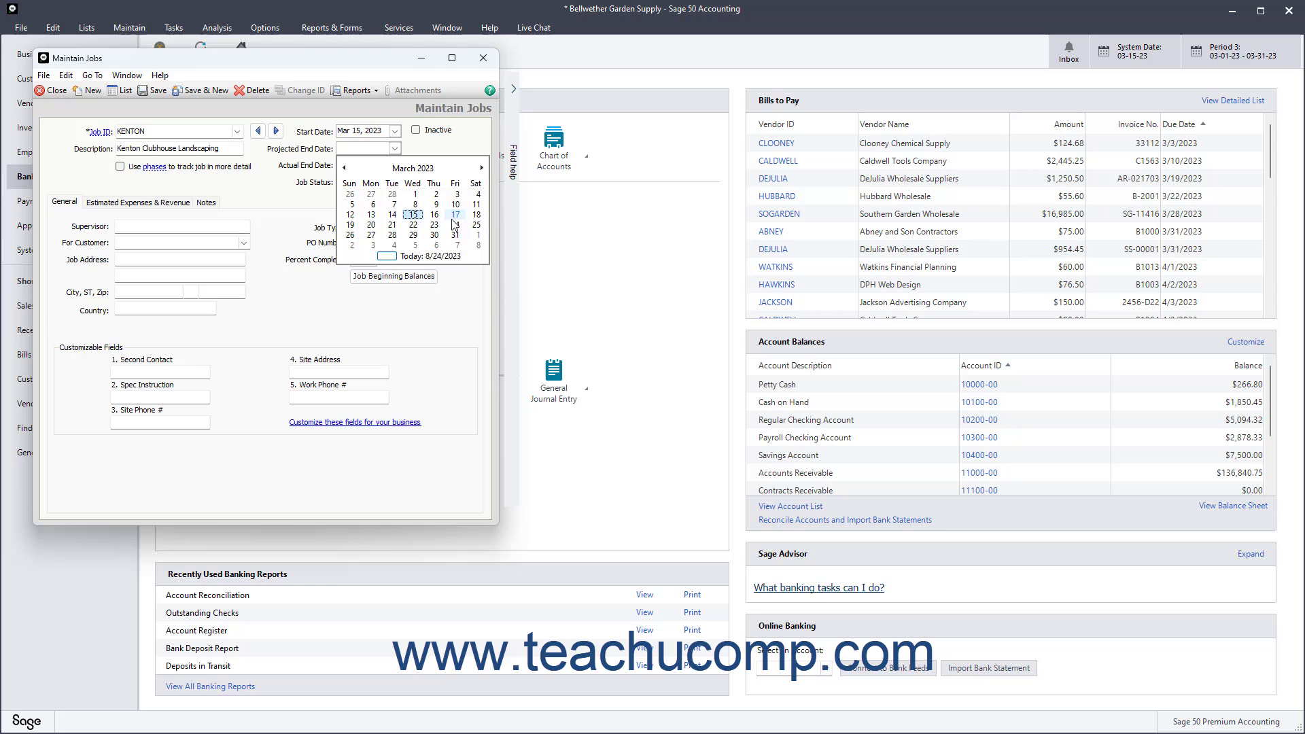
pyautogui.click(454, 234)
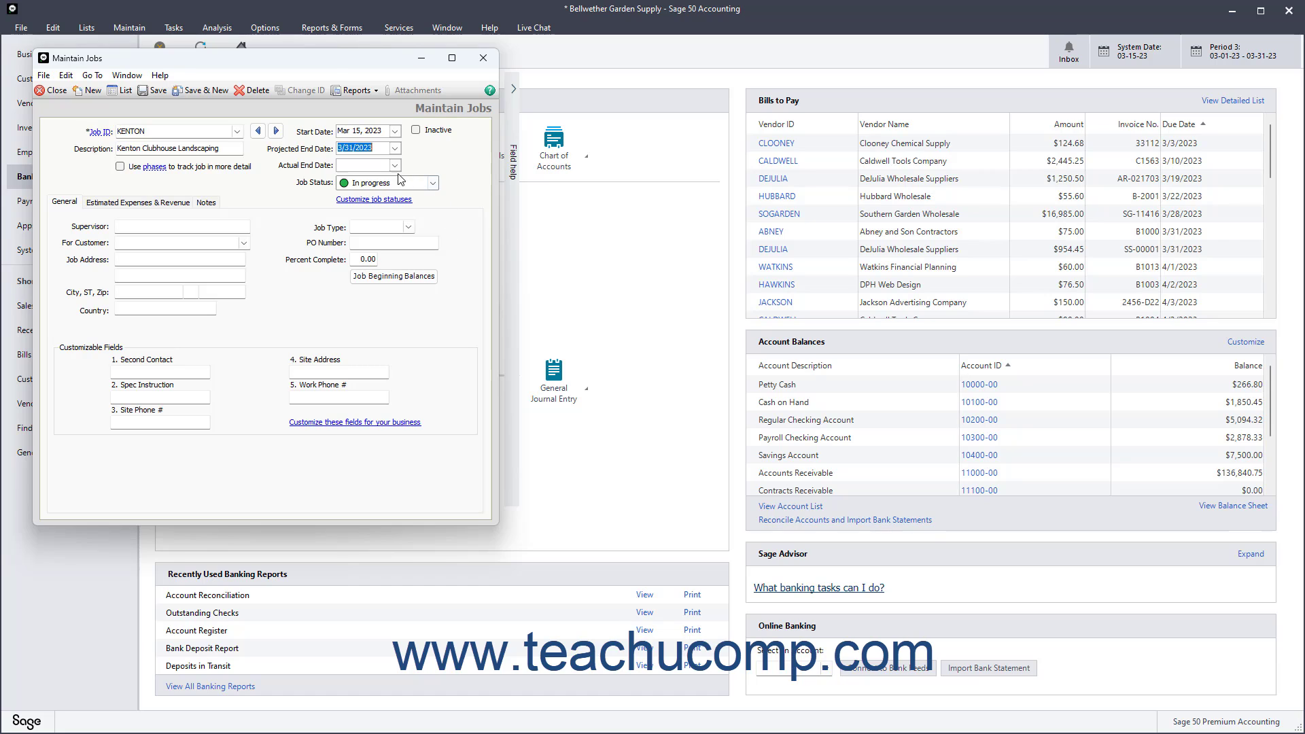
pyautogui.click(395, 164)
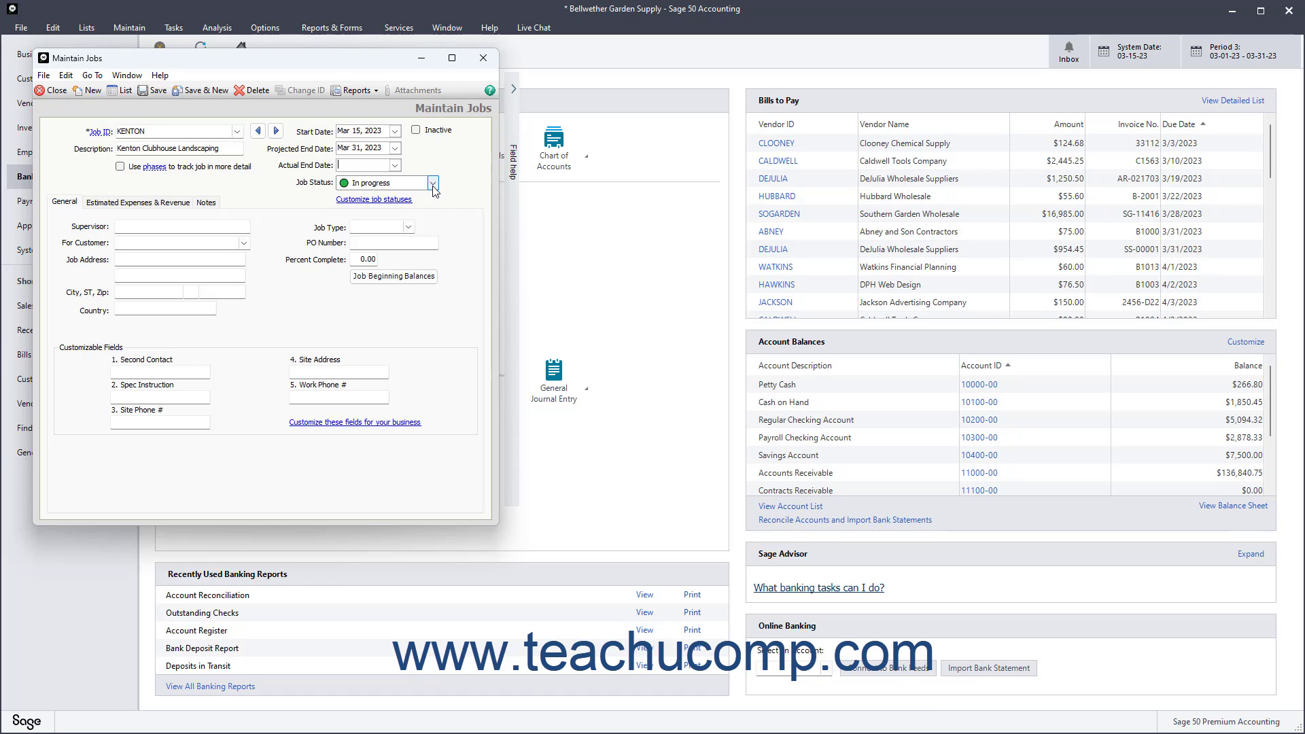
pyautogui.click(431, 183)
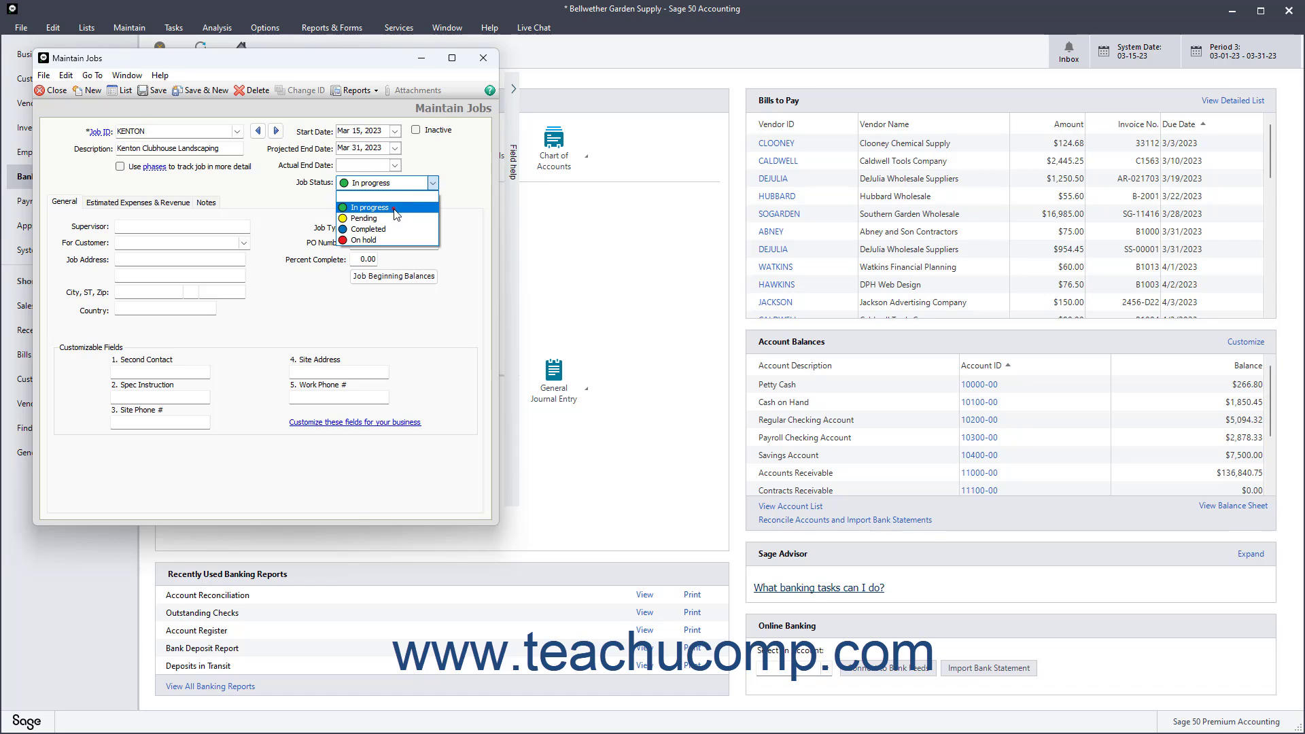
# - Keep status In progress and assign customer KENTON to the job
pyautogui.click(367, 206)
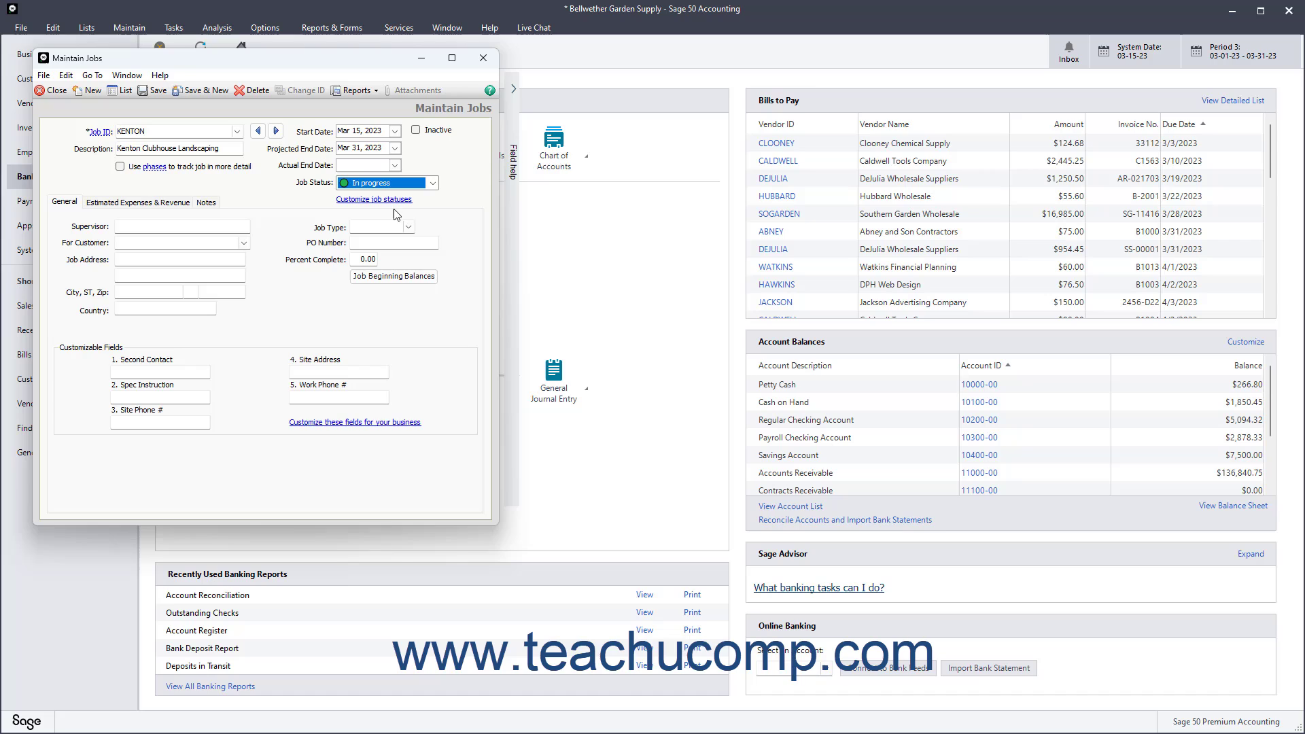
pyautogui.click(181, 225)
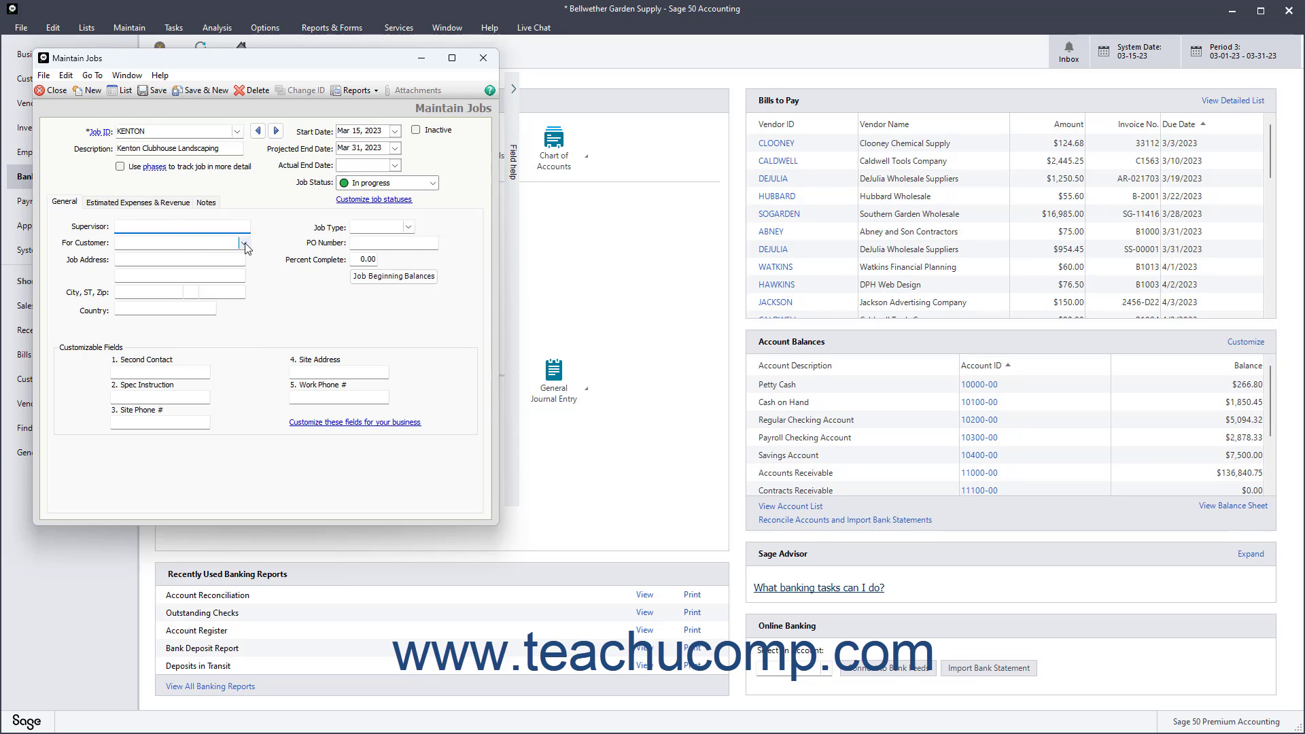
pyautogui.click(243, 242)
pyautogui.write('KENTON')
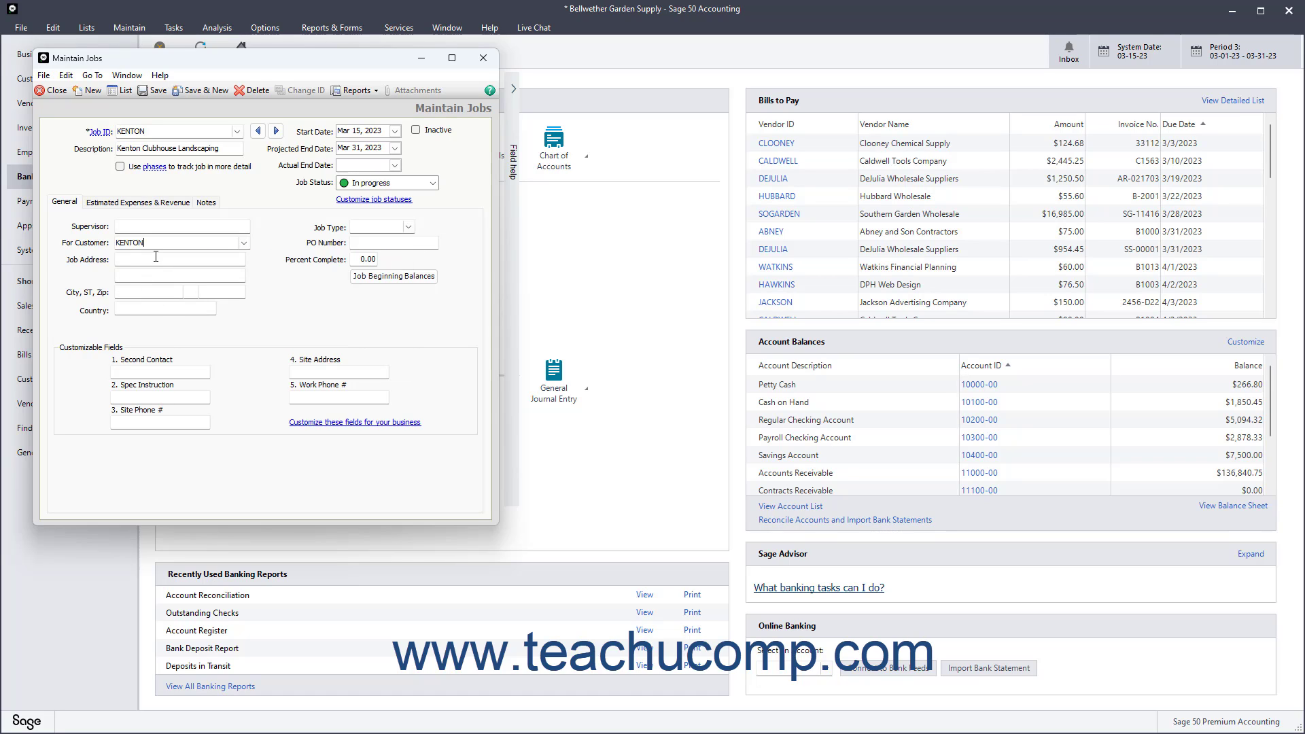
pyautogui.click(178, 268)
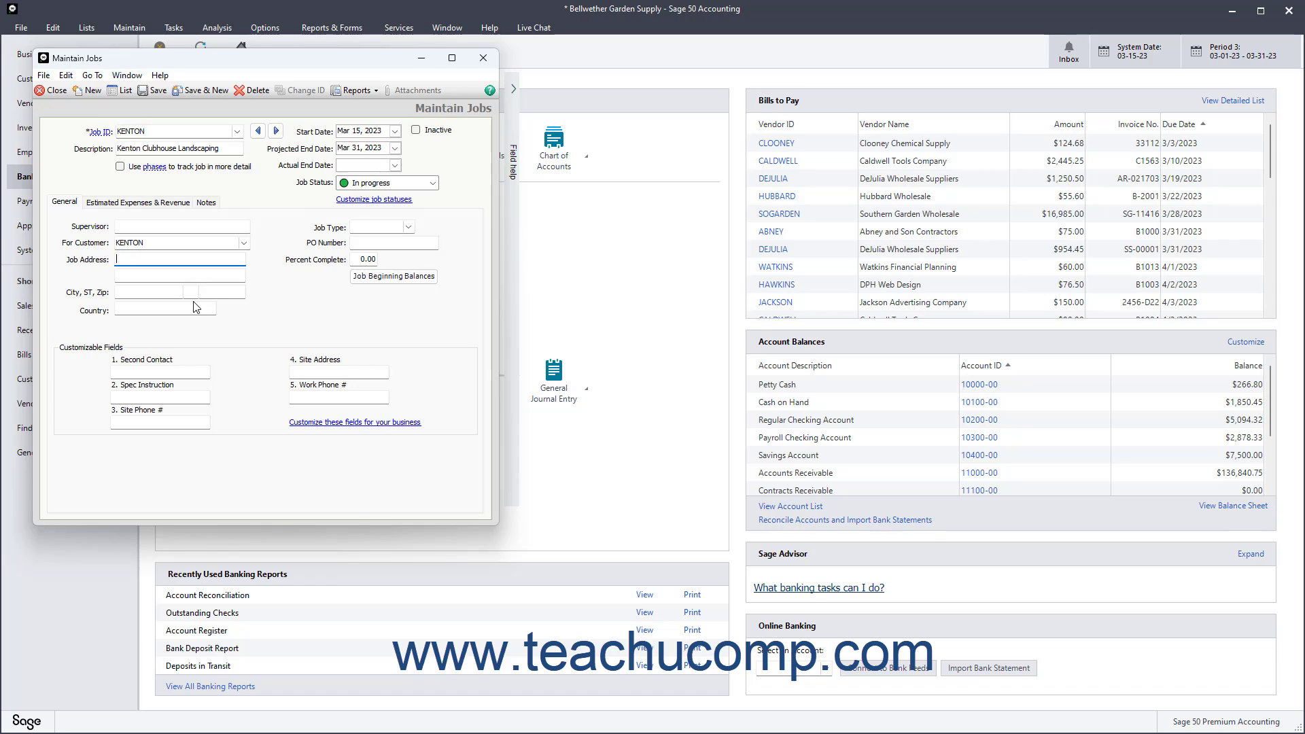
pyautogui.moveTo(277, 283)
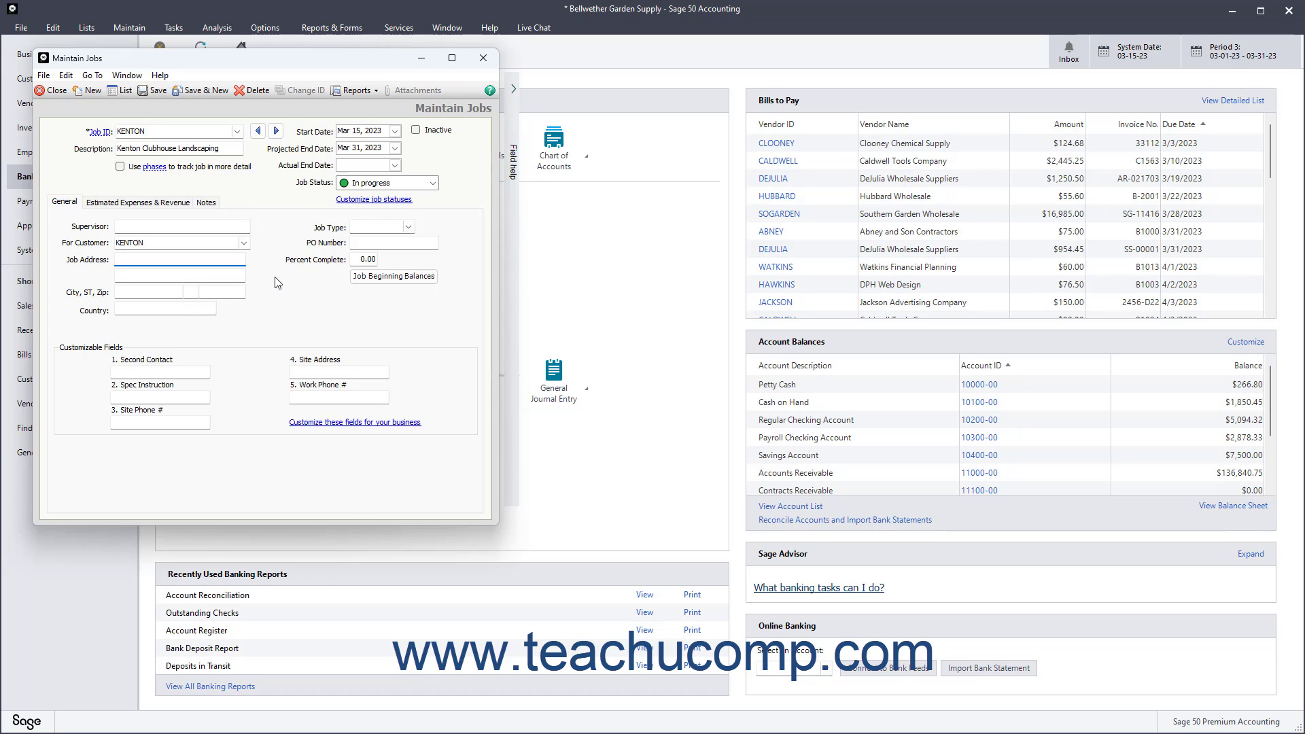
# - Set the job type to LAND
pyautogui.click(424, 226)
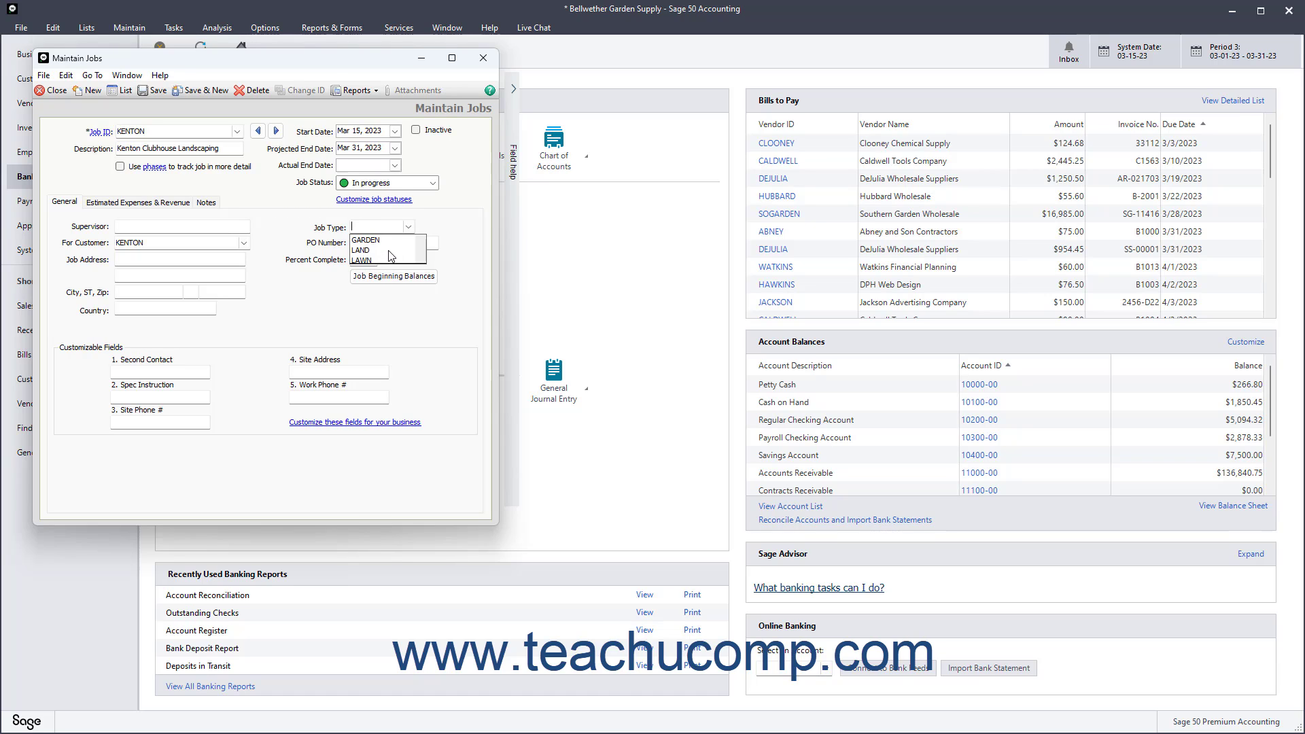
pyautogui.click(359, 250)
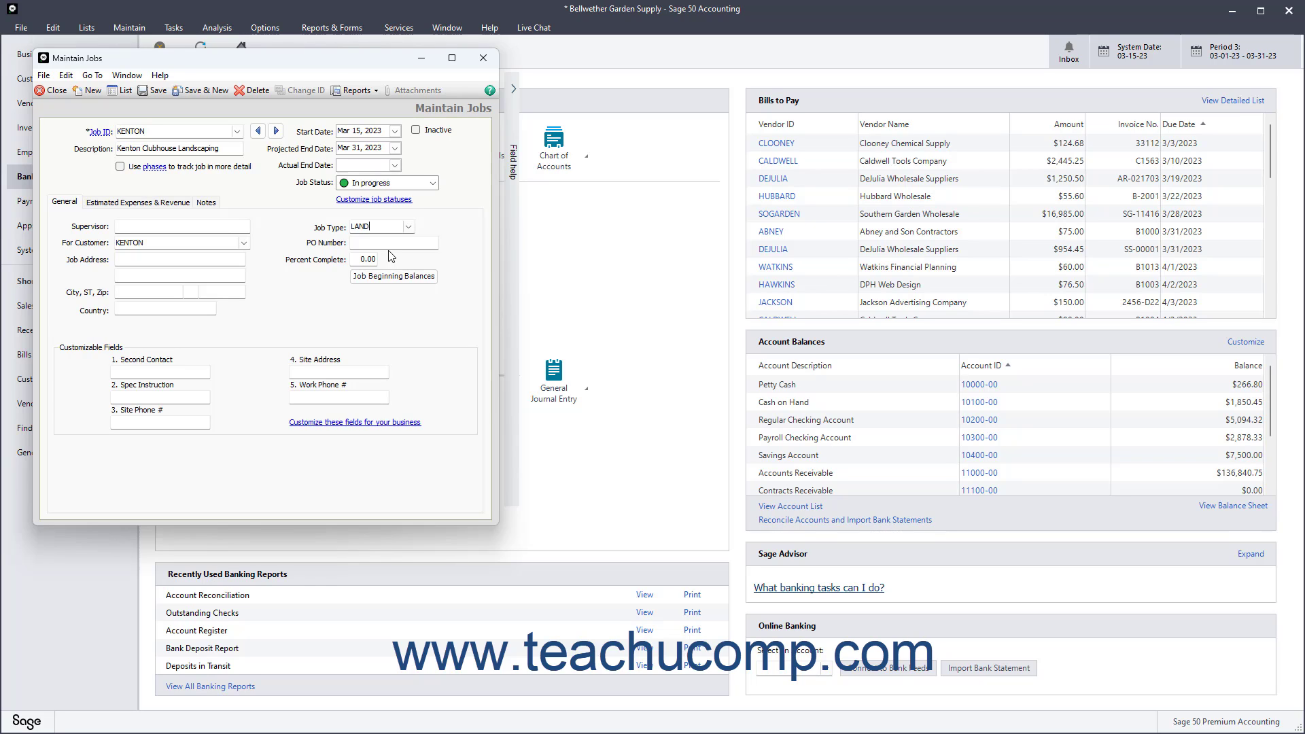
pyautogui.click(391, 242)
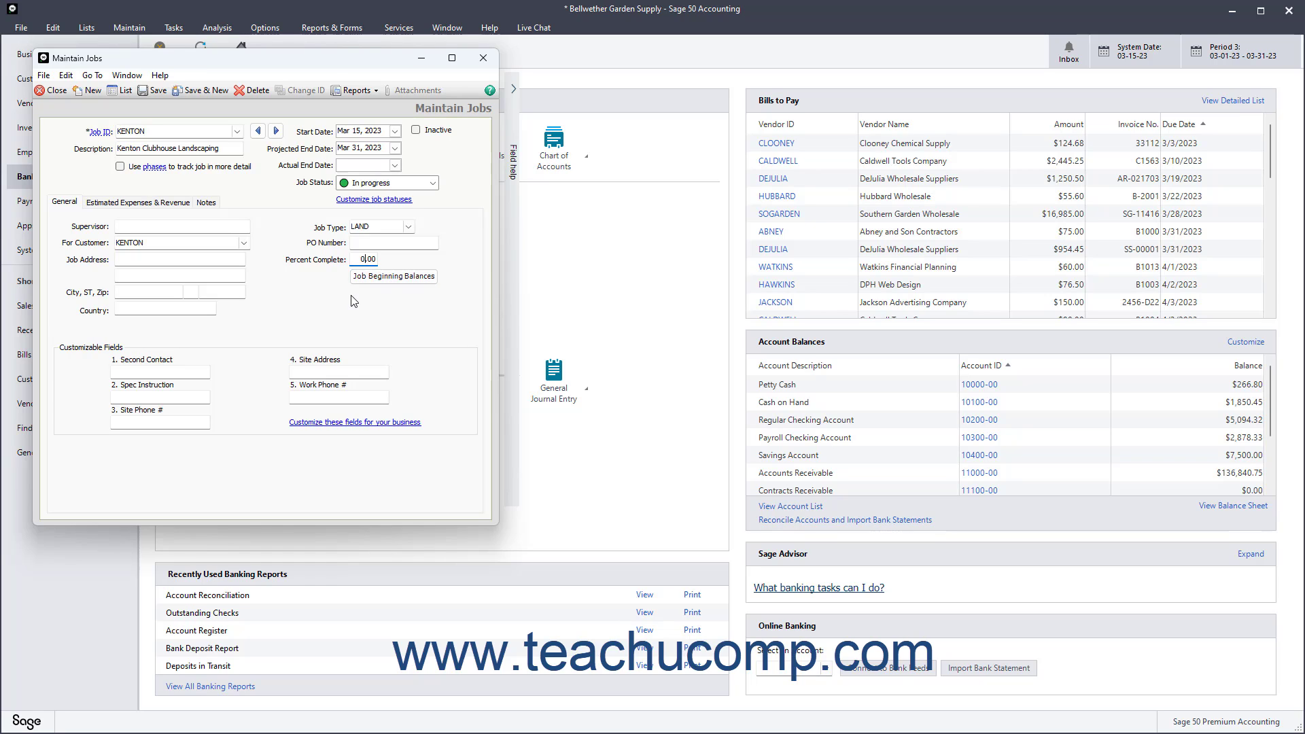
pyautogui.moveTo(153, 377)
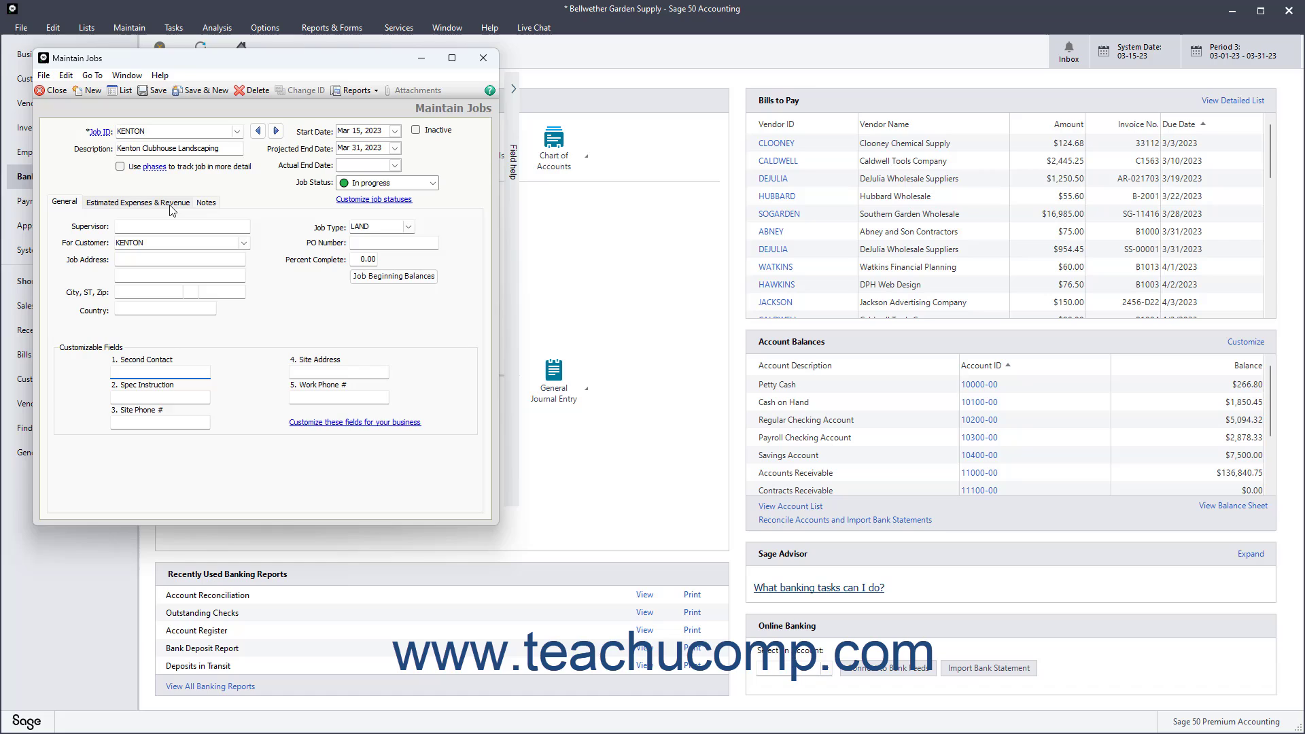
# - Enable 'Use phases to track job in more detail' on Estimated Expenses & Revenue
pyautogui.click(137, 201)
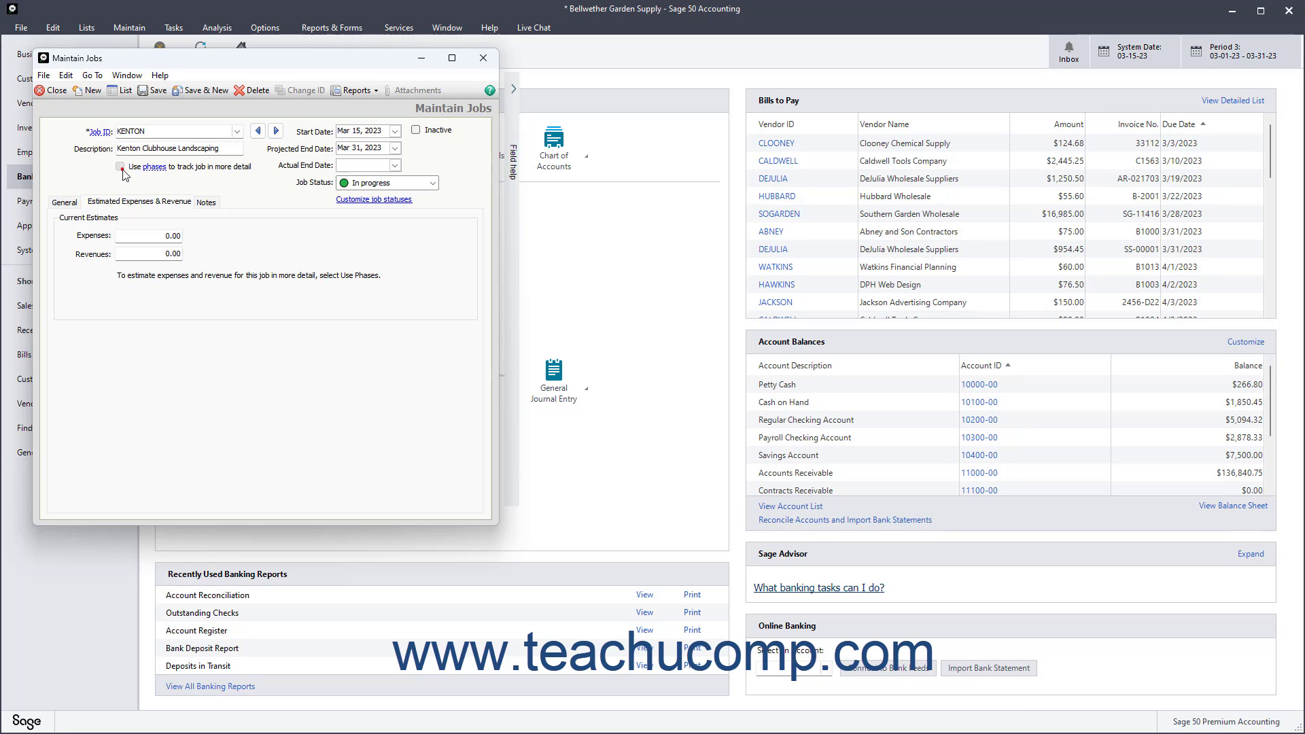
pyautogui.click(120, 166)
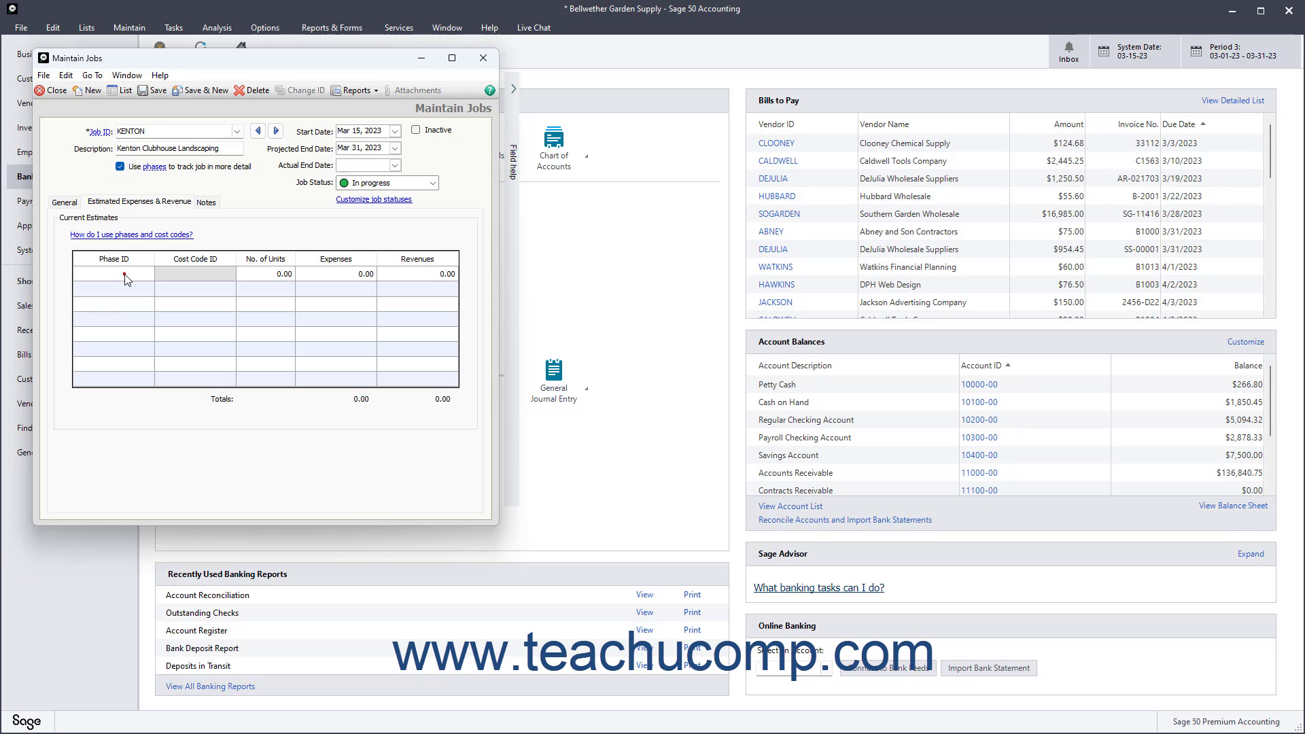
# - Choose phase 01-Design for the first estimate row
pyautogui.click(113, 275)
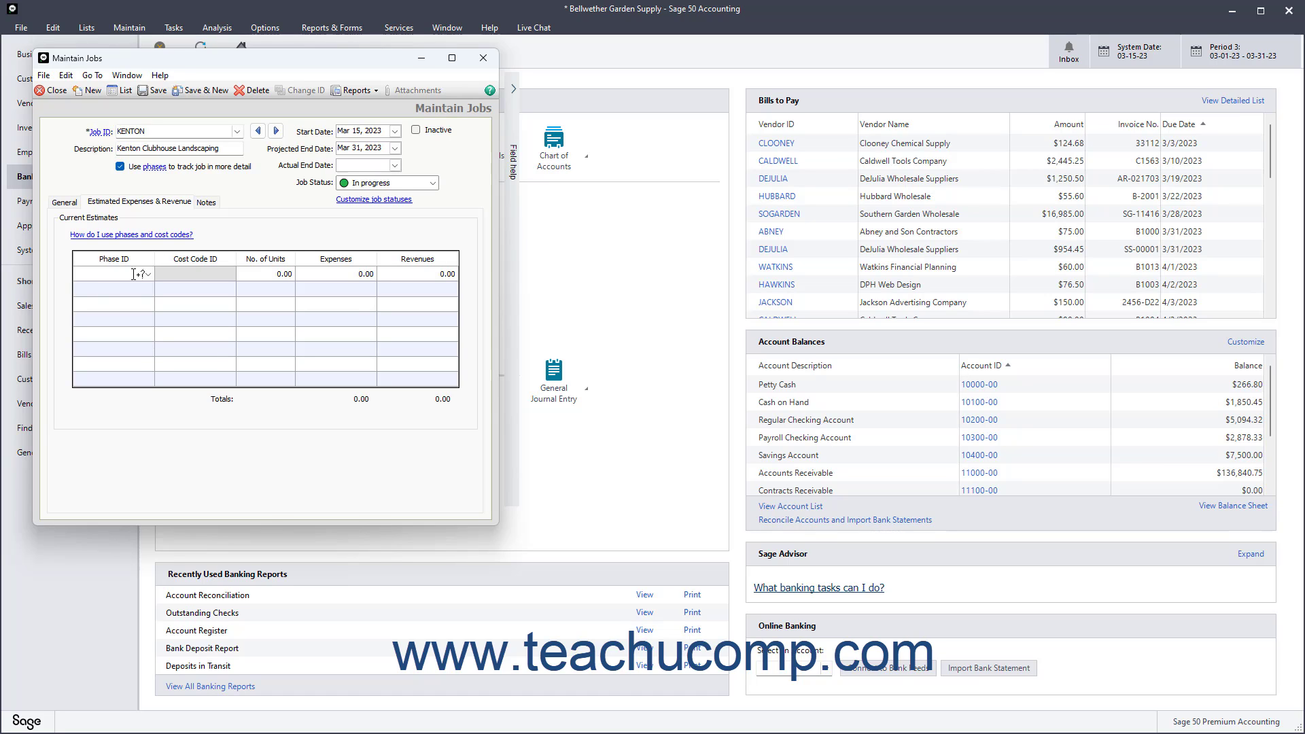
pyautogui.click(155, 272)
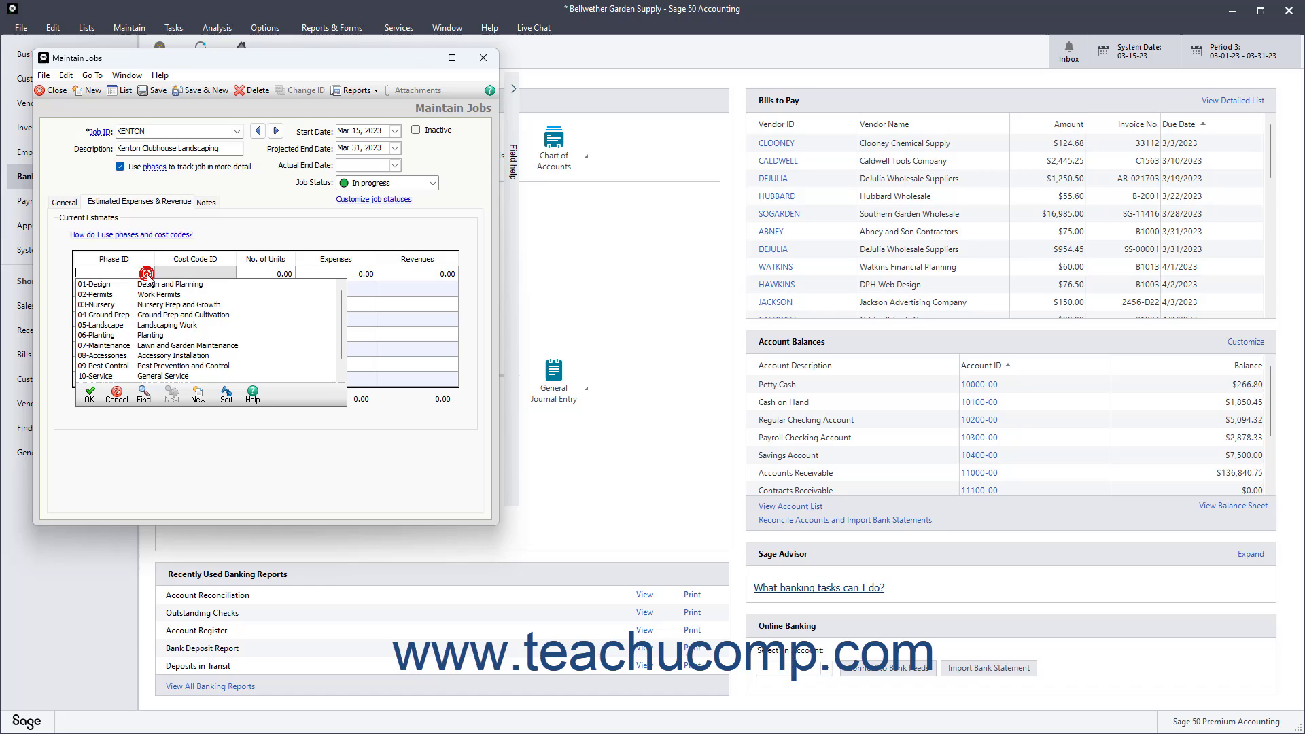
pyautogui.click(94, 283)
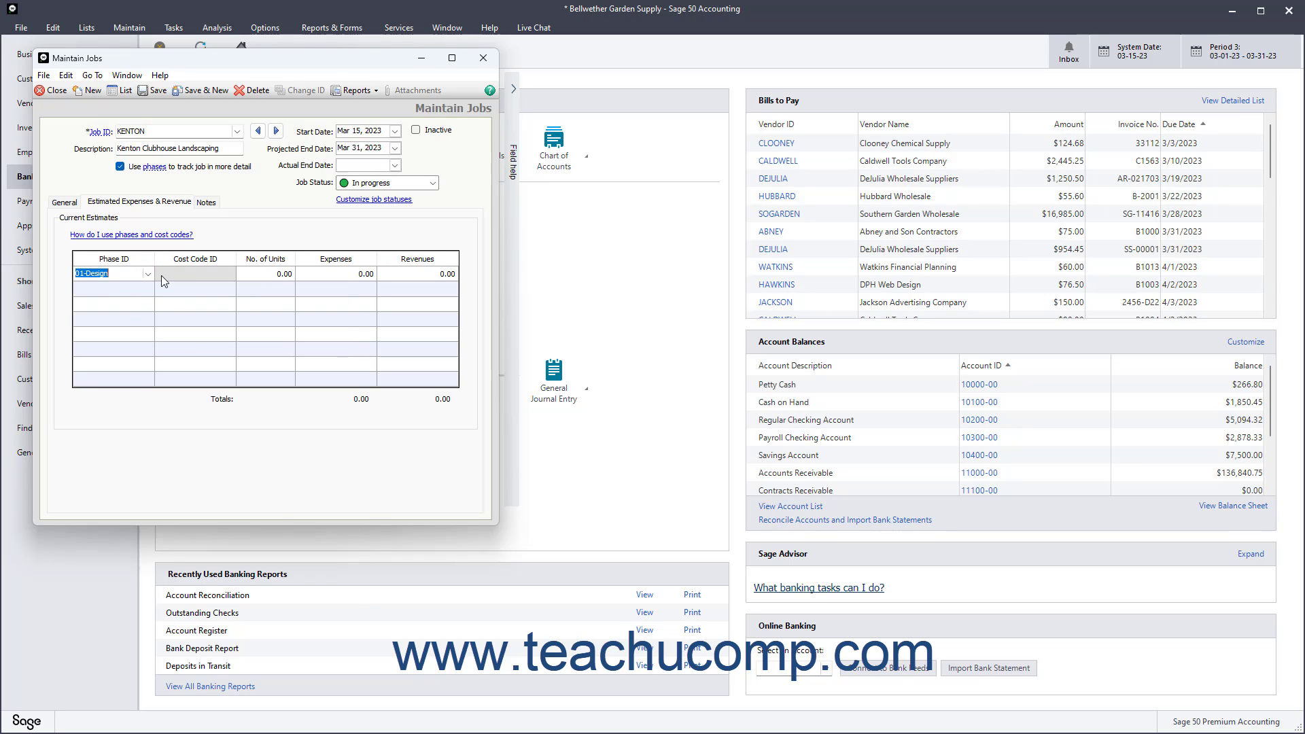
pyautogui.moveTo(199, 276)
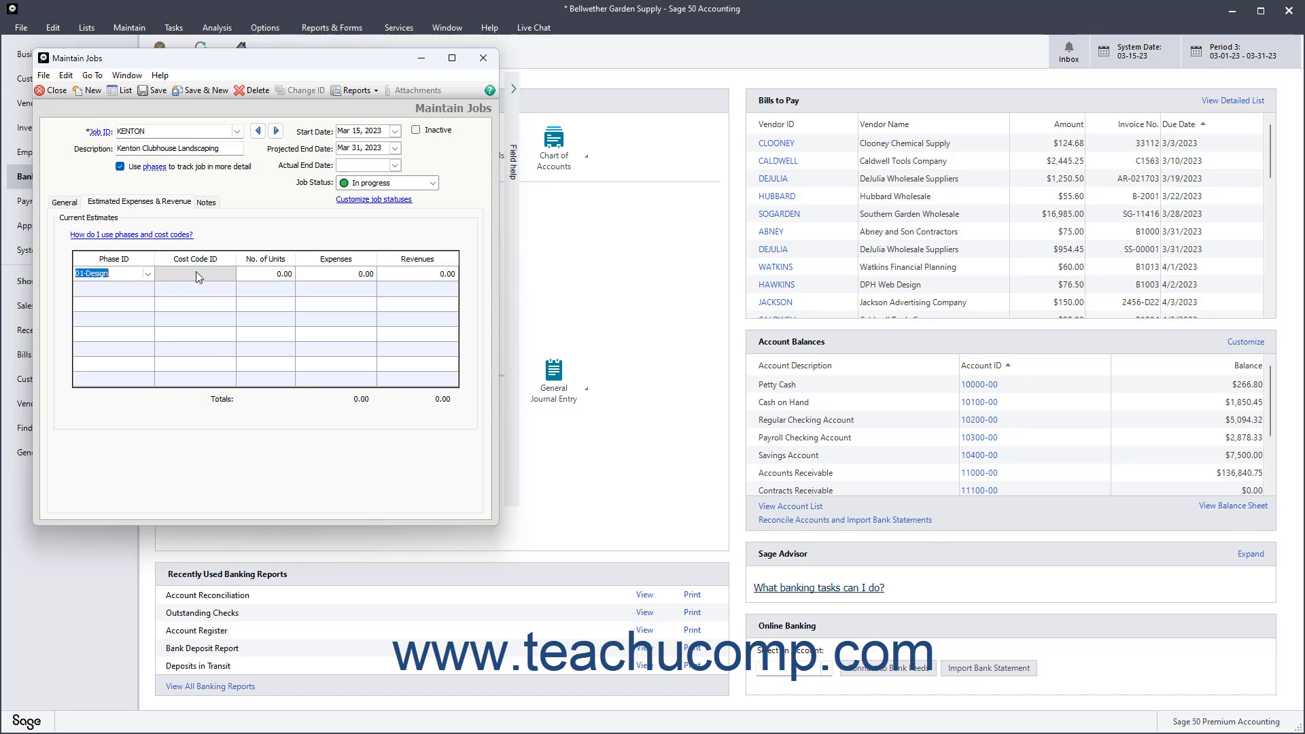
# - Enter Design estimates of 5 units, 125 expenses and 275 revenue, then Permits with 75 expenses
pyautogui.click(194, 288)
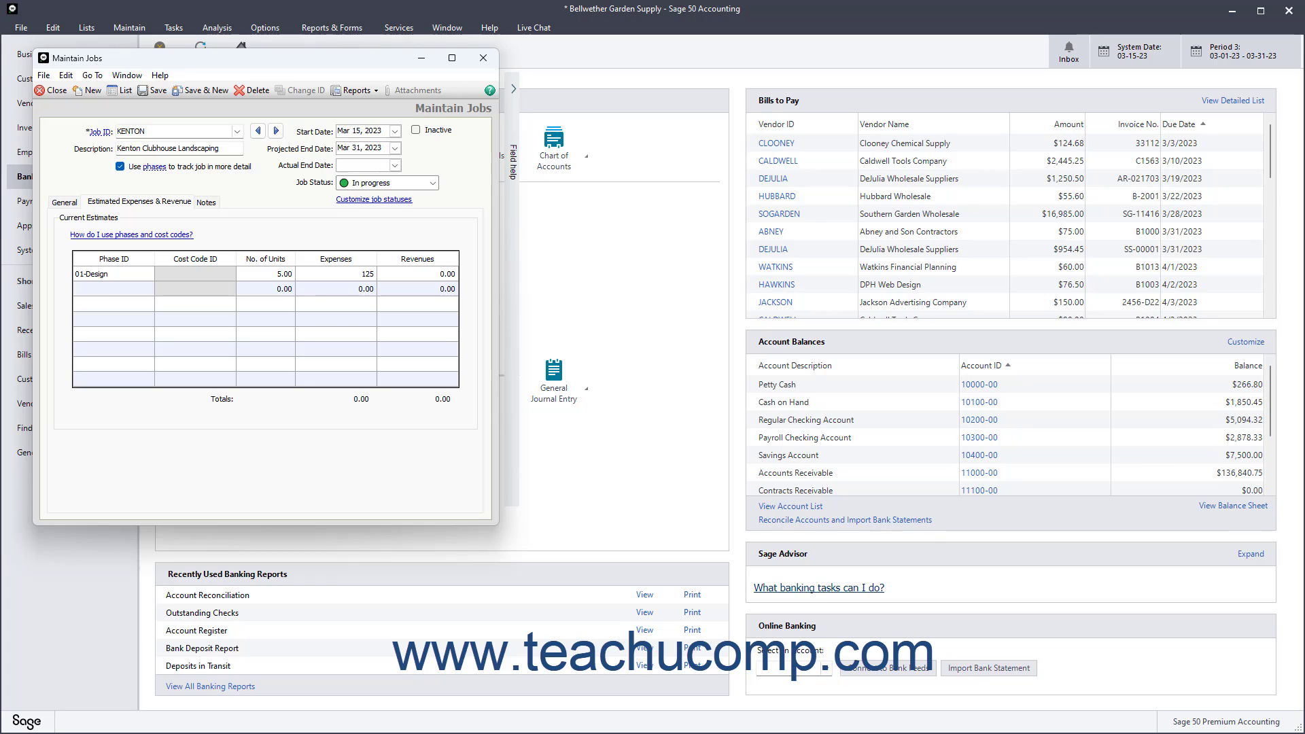
pyautogui.click(441, 273)
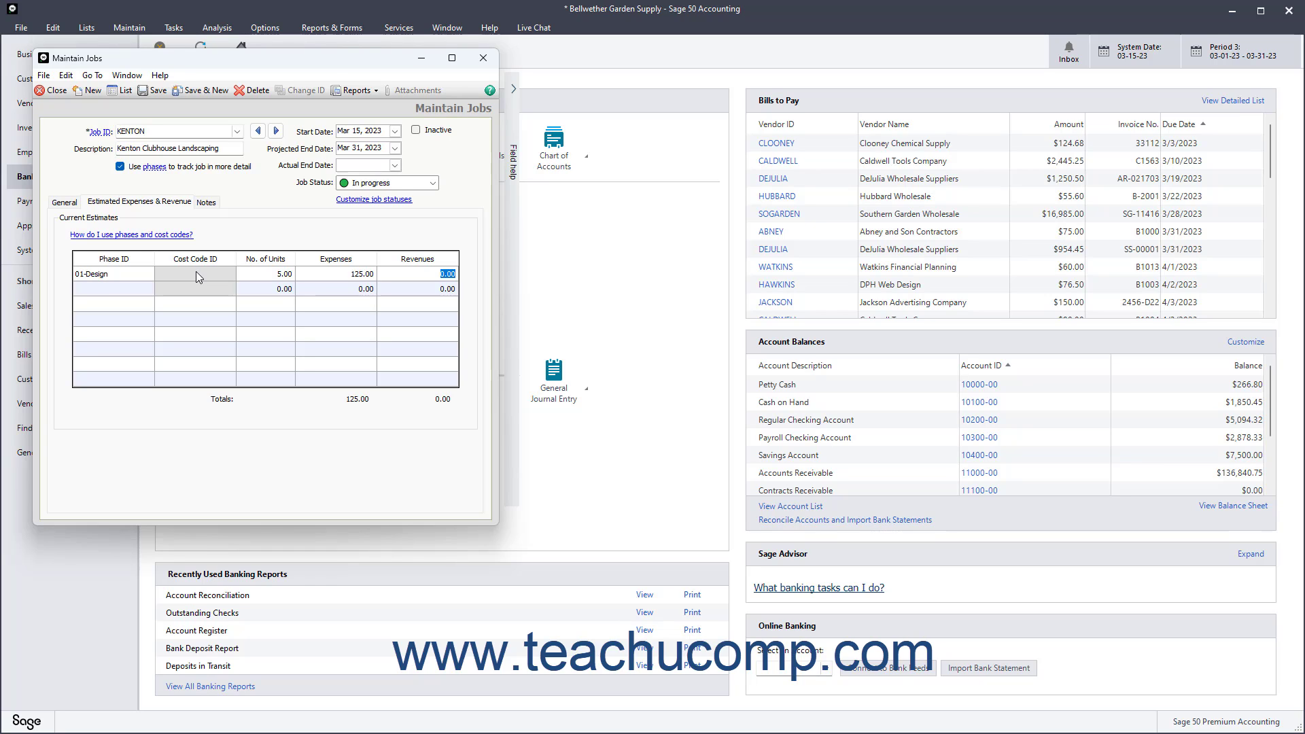
pyautogui.write('275')
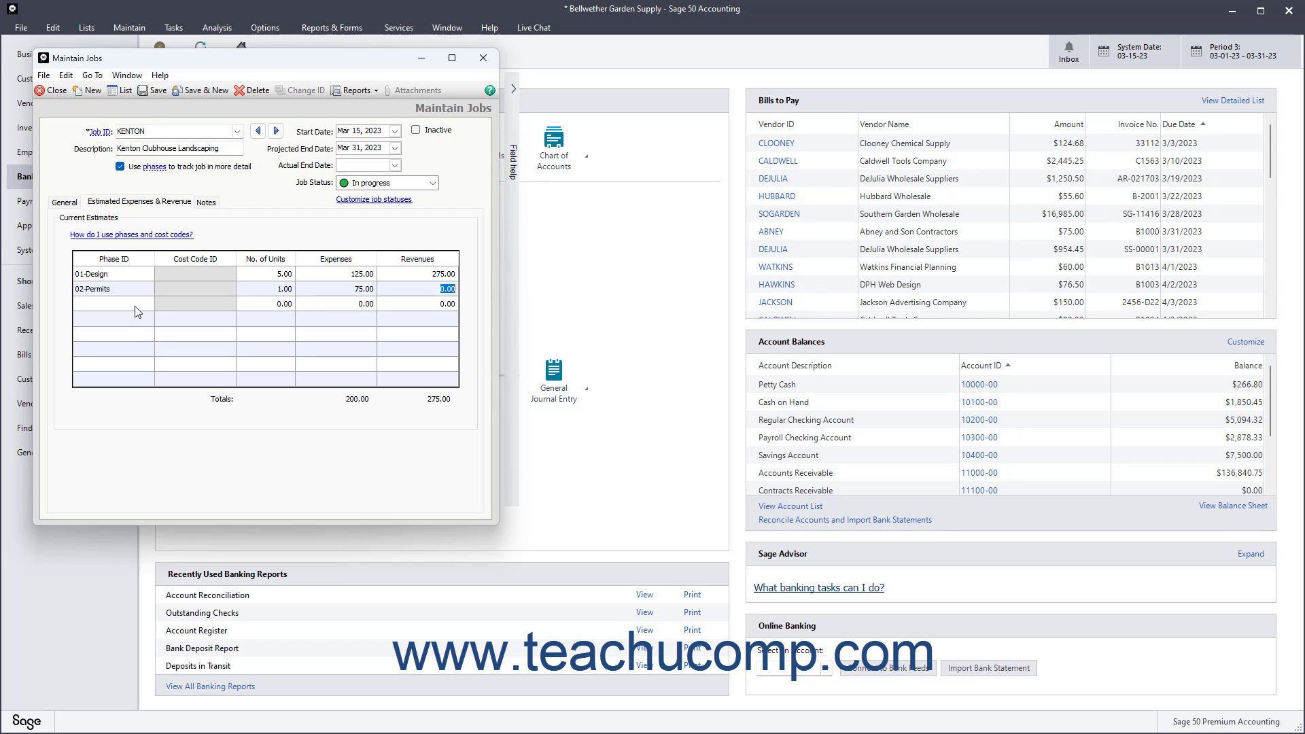
# - Add a 03-Nursery row with the Labor cost code and 700 expenses
pyautogui.click(150, 303)
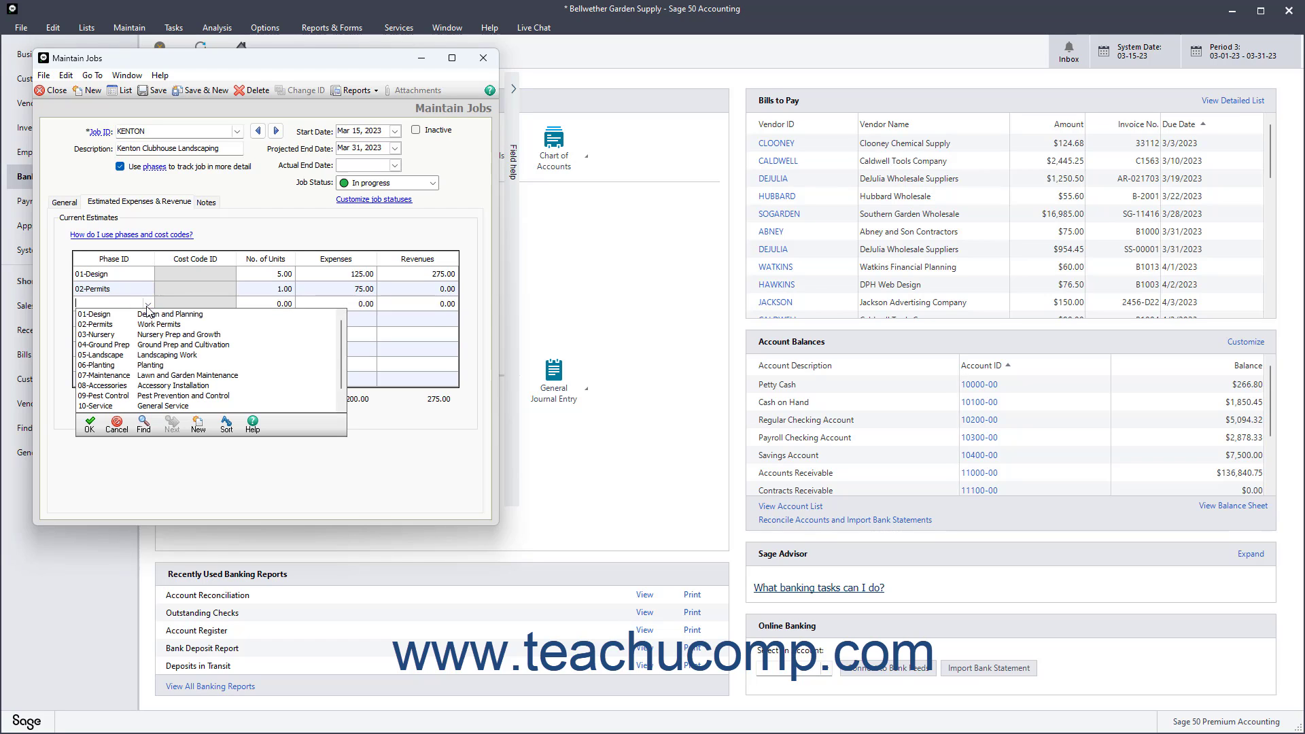
pyautogui.click(97, 335)
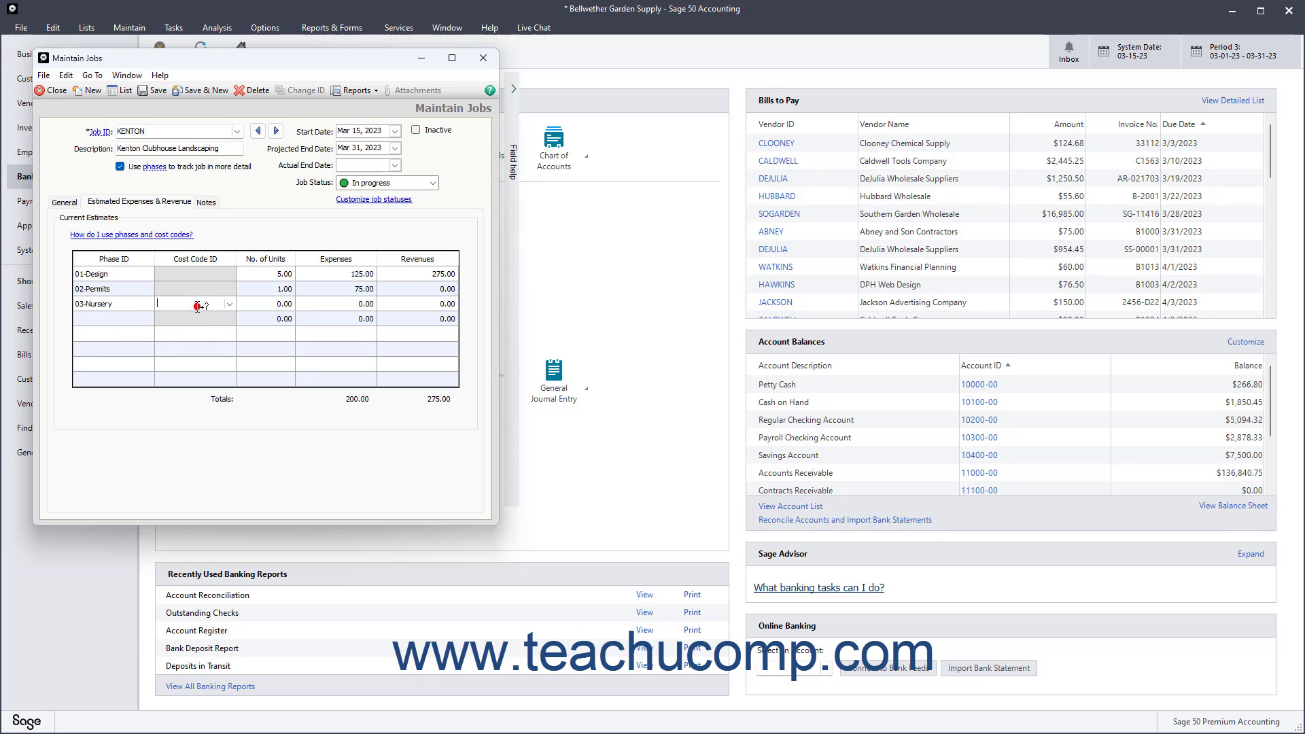
pyautogui.click(230, 304)
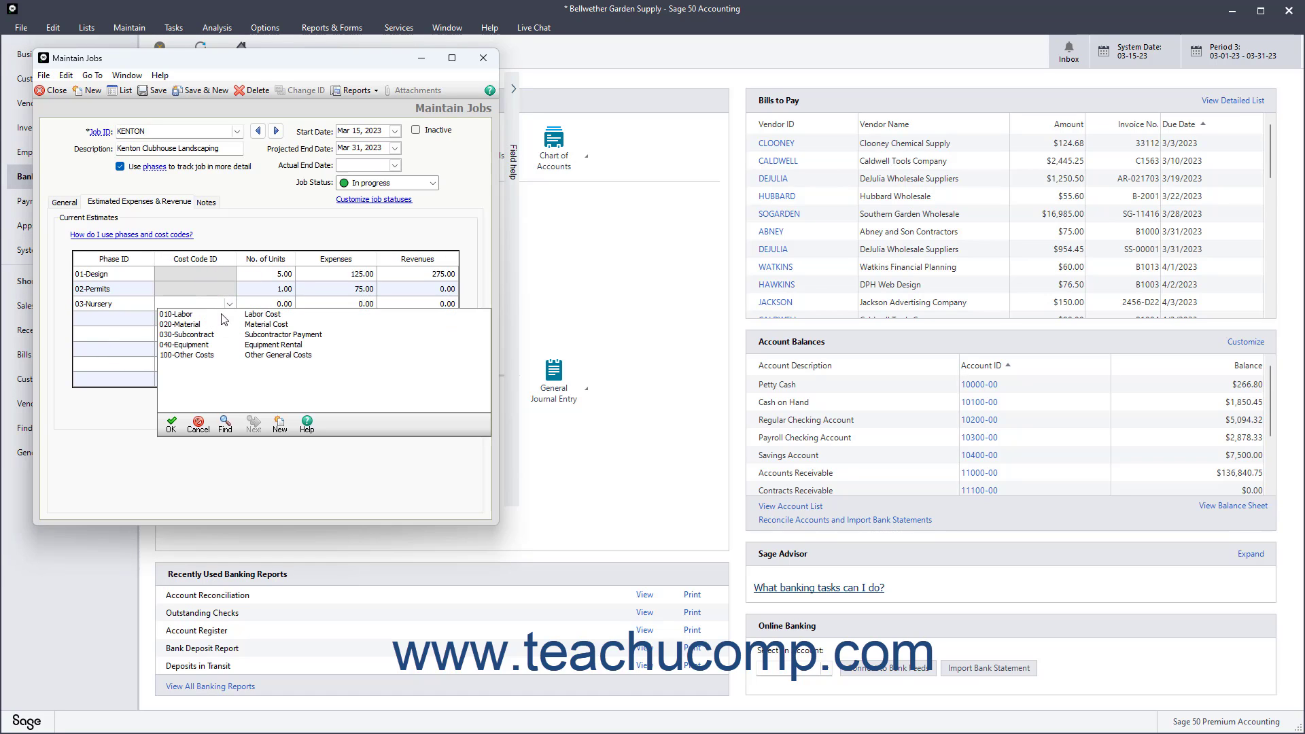
pyautogui.click(176, 314)
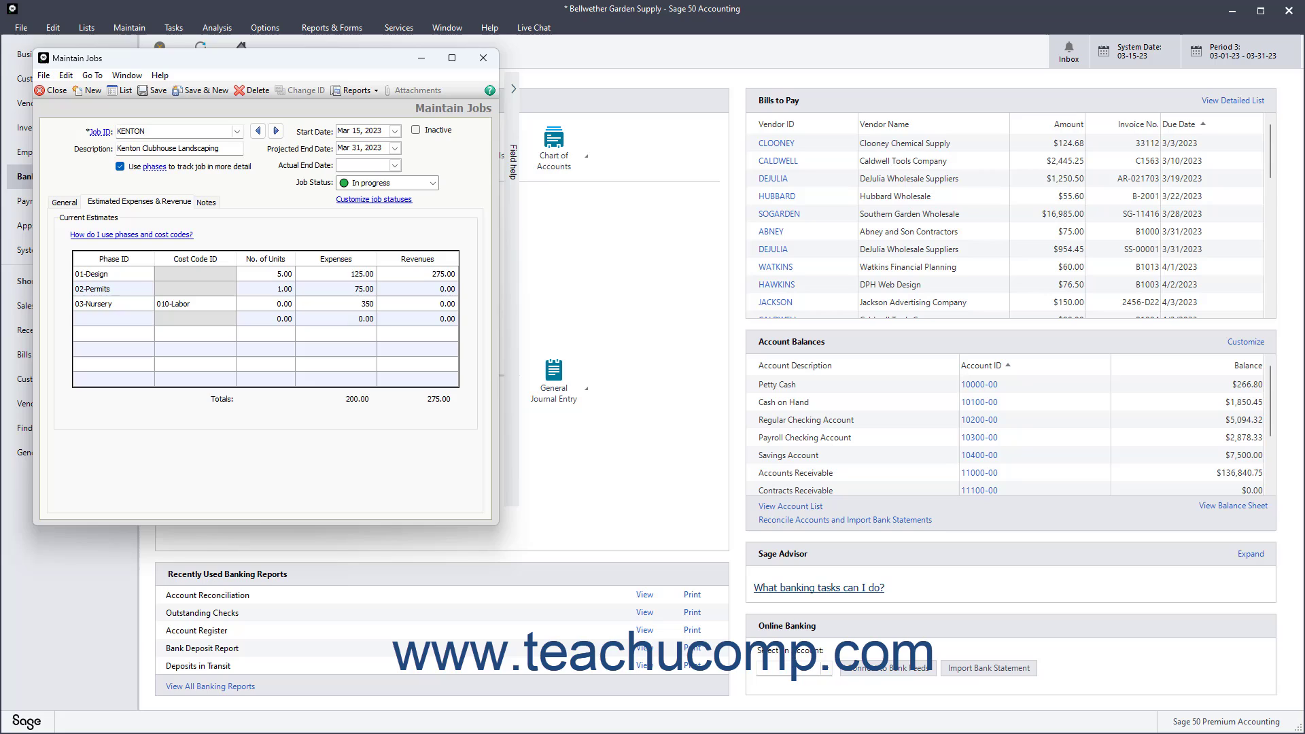
pyautogui.write('700')
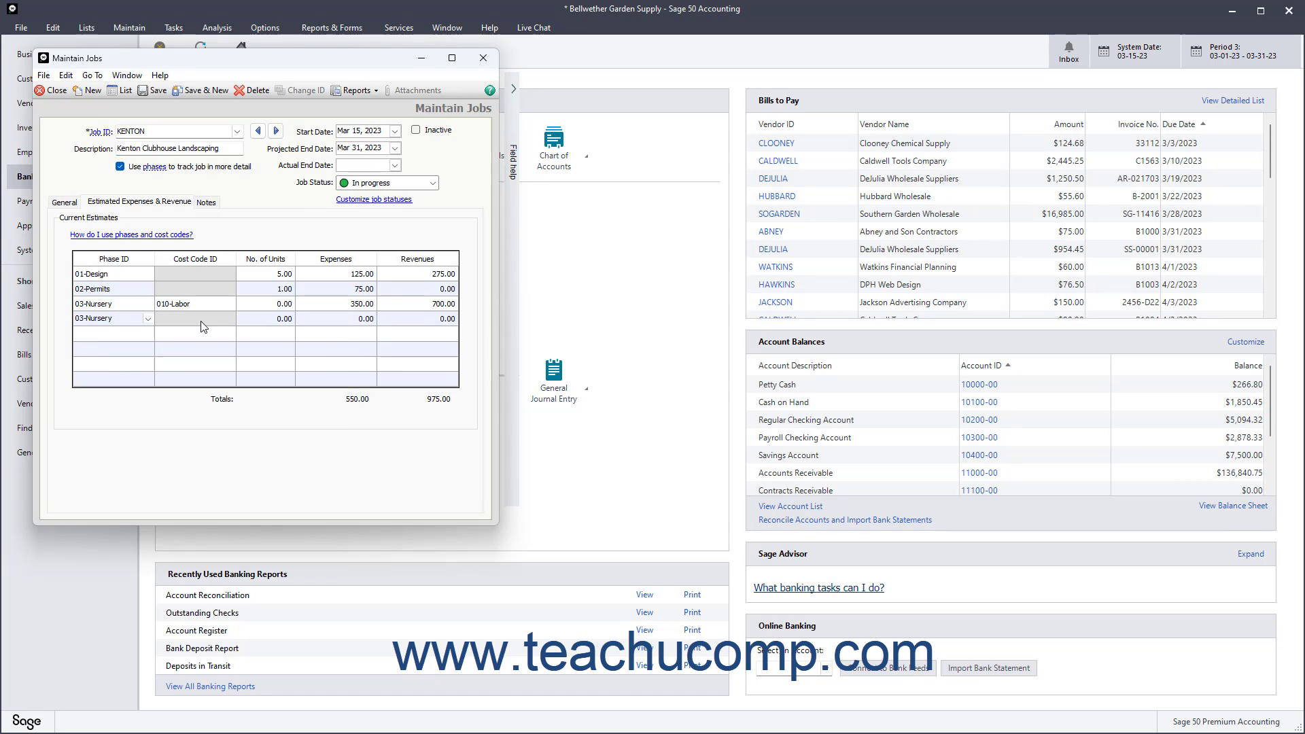
# - Add the Nursery Material line and Ground Prep lines, then view the job's notes
pyautogui.click(227, 319)
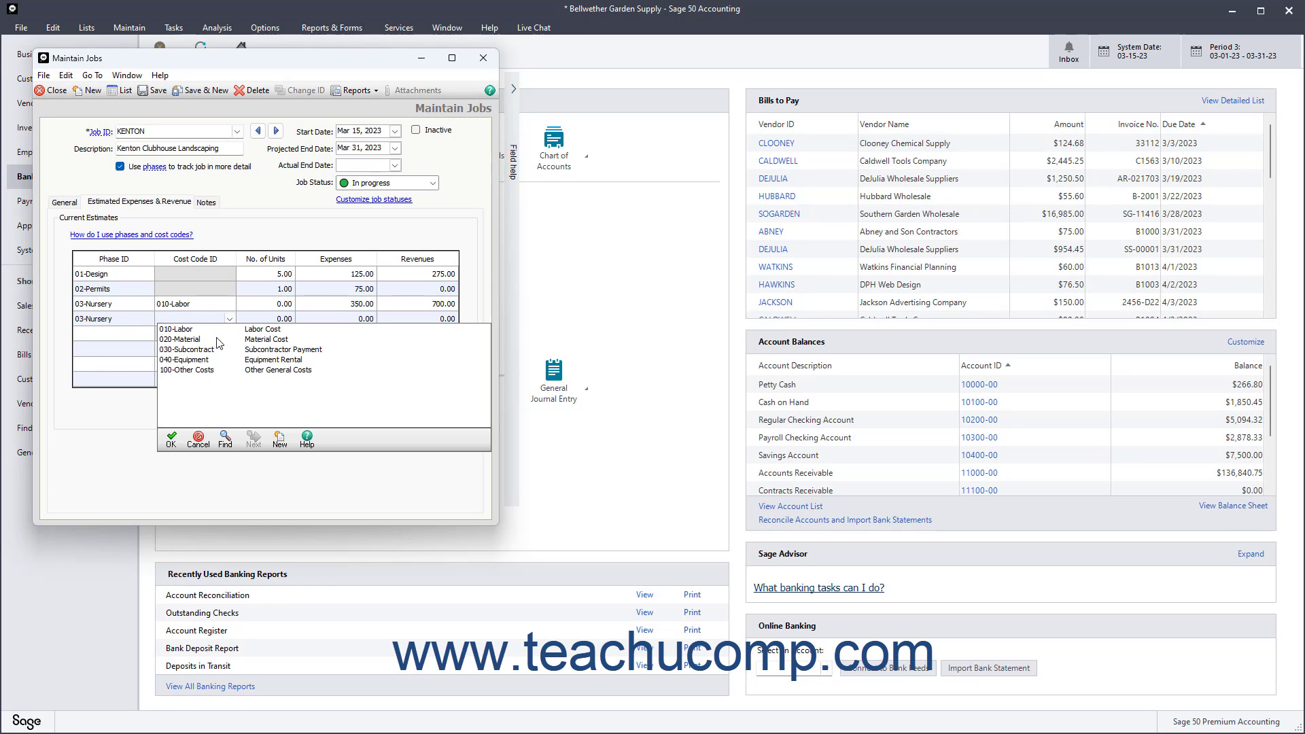
pyautogui.click(179, 339)
pyautogui.write('936')
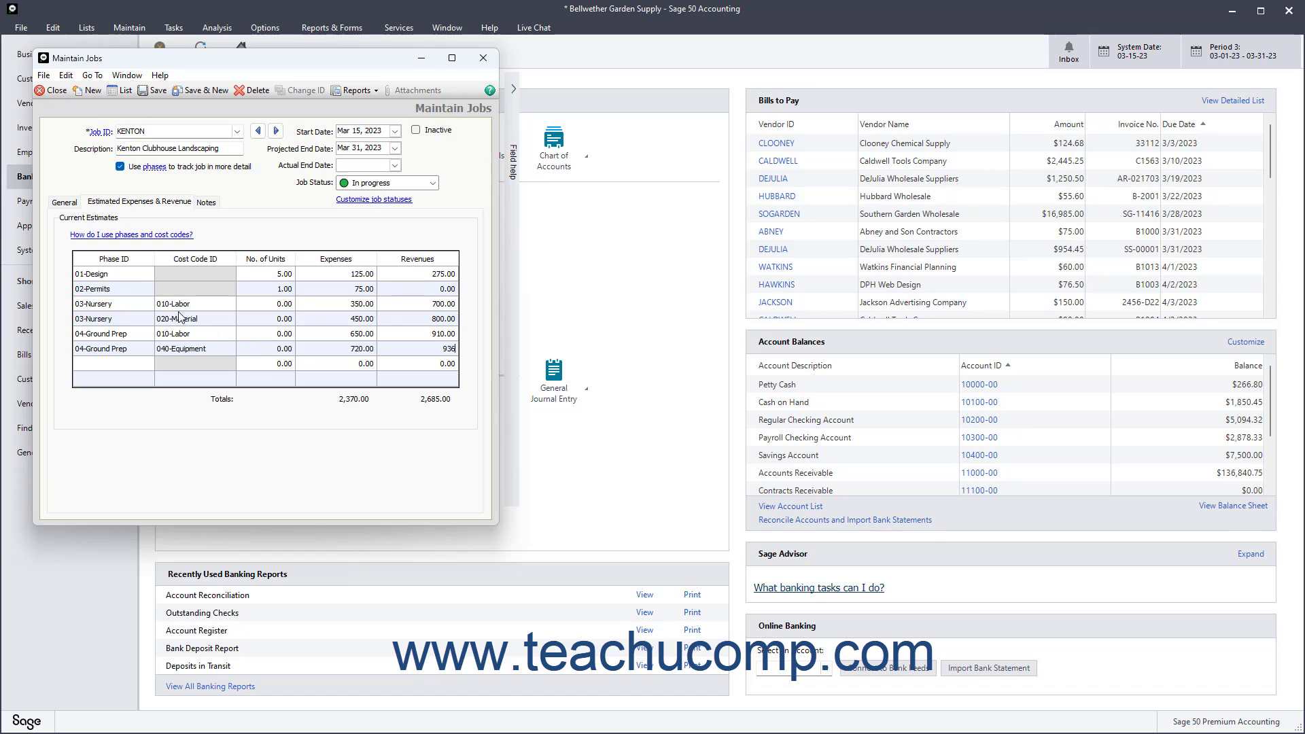
pyautogui.click(202, 201)
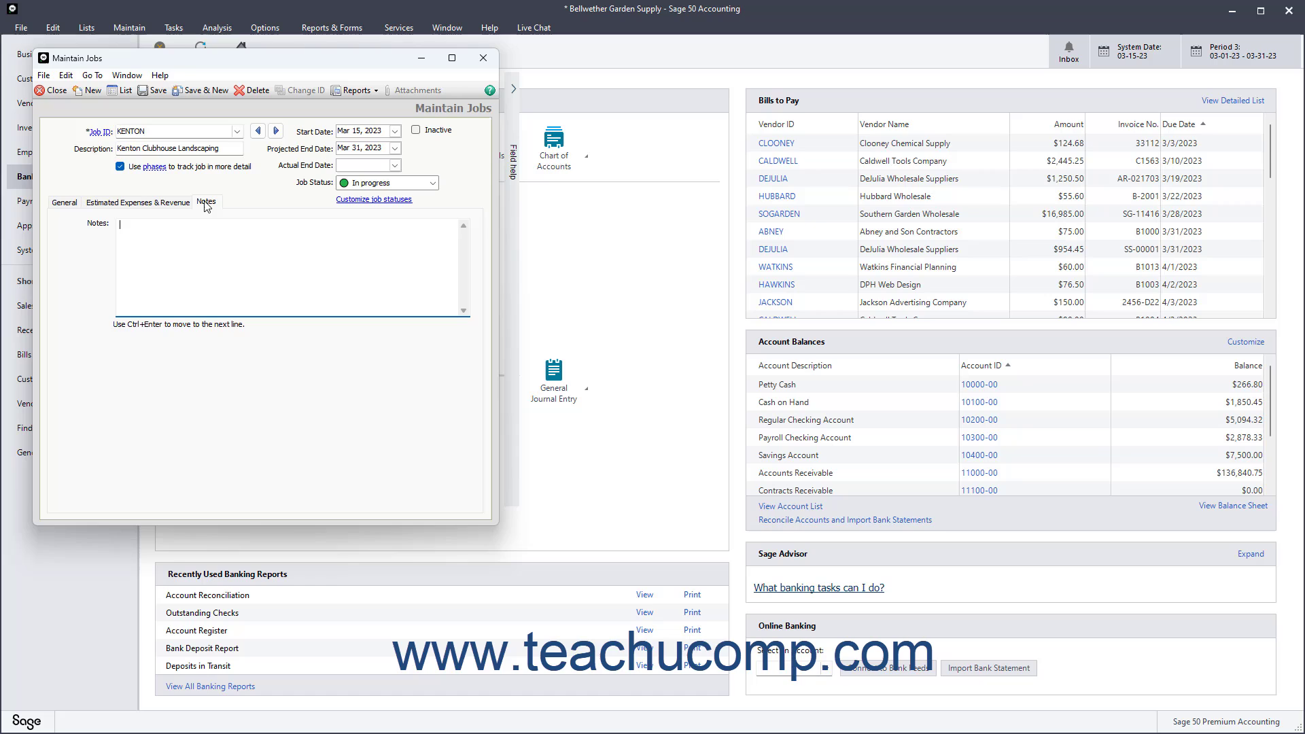
pyautogui.moveTo(155, 90)
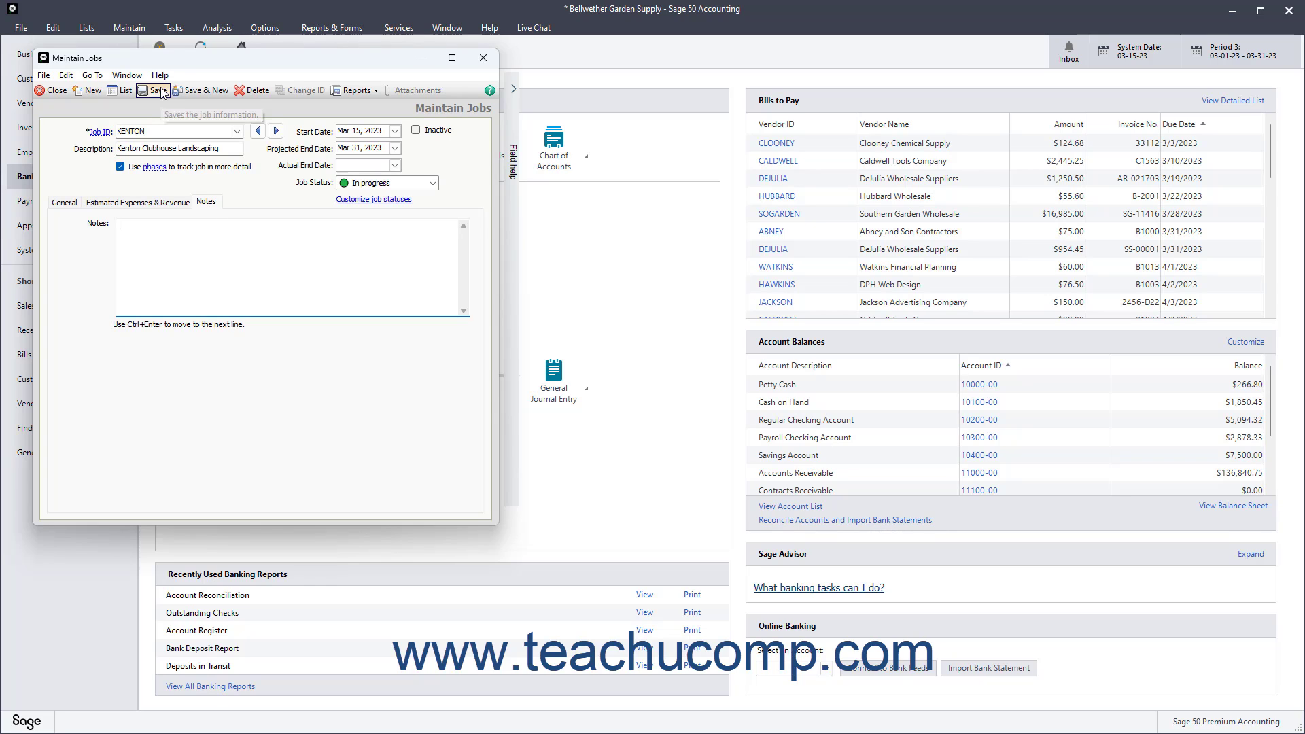
pyautogui.moveTo(153, 90)
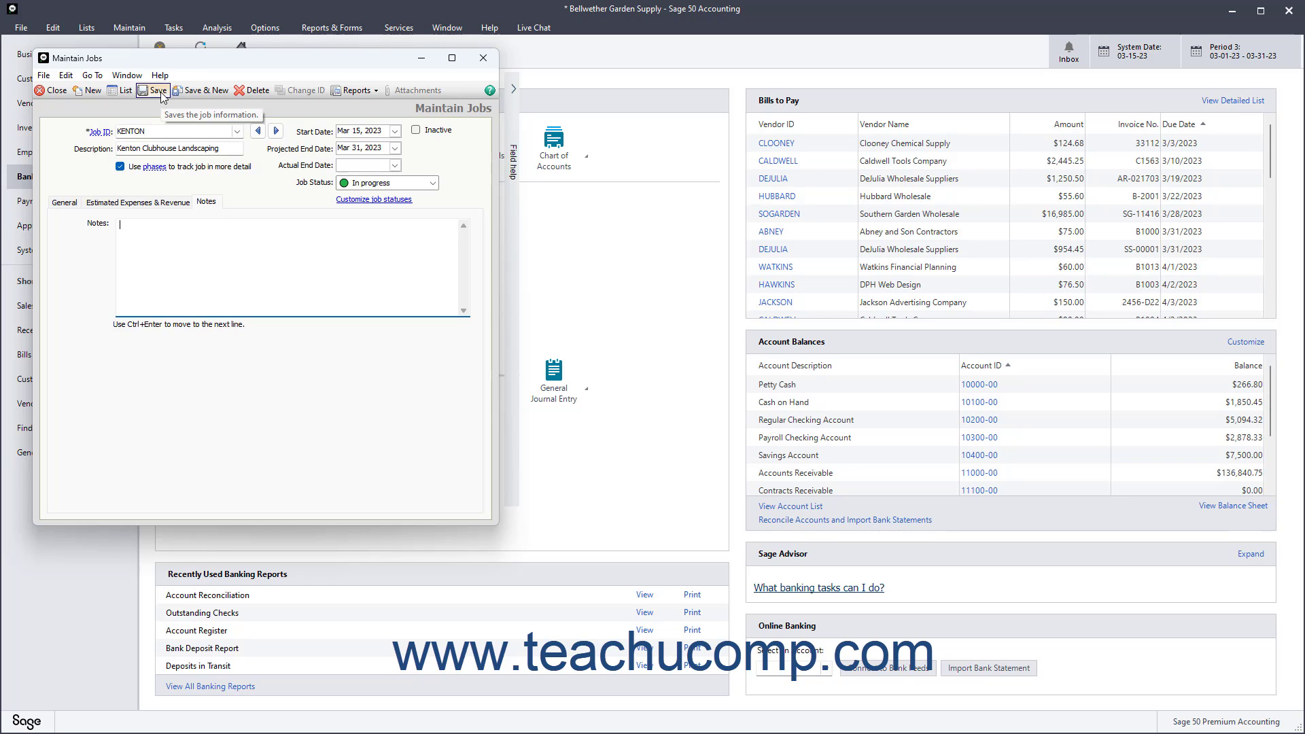